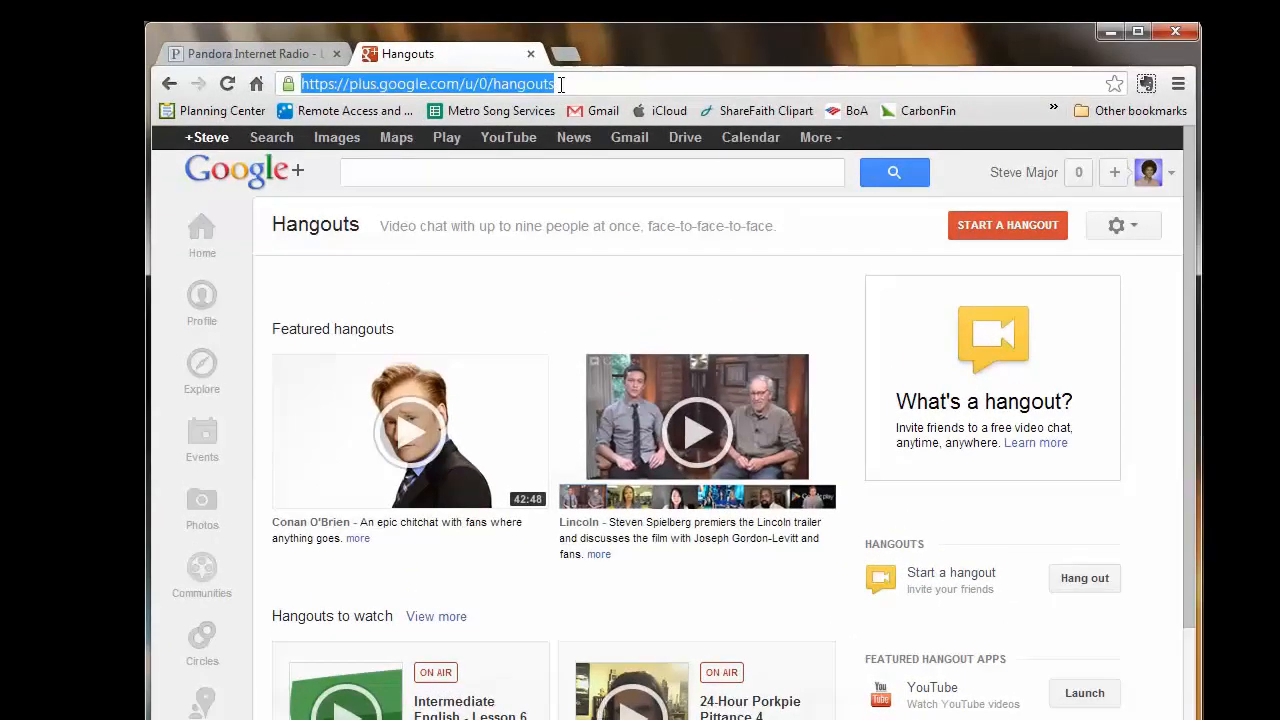
- Go to plus.google.com and reveal the extra sections under More in the side menu
{"action": "type", "text": "pl"}
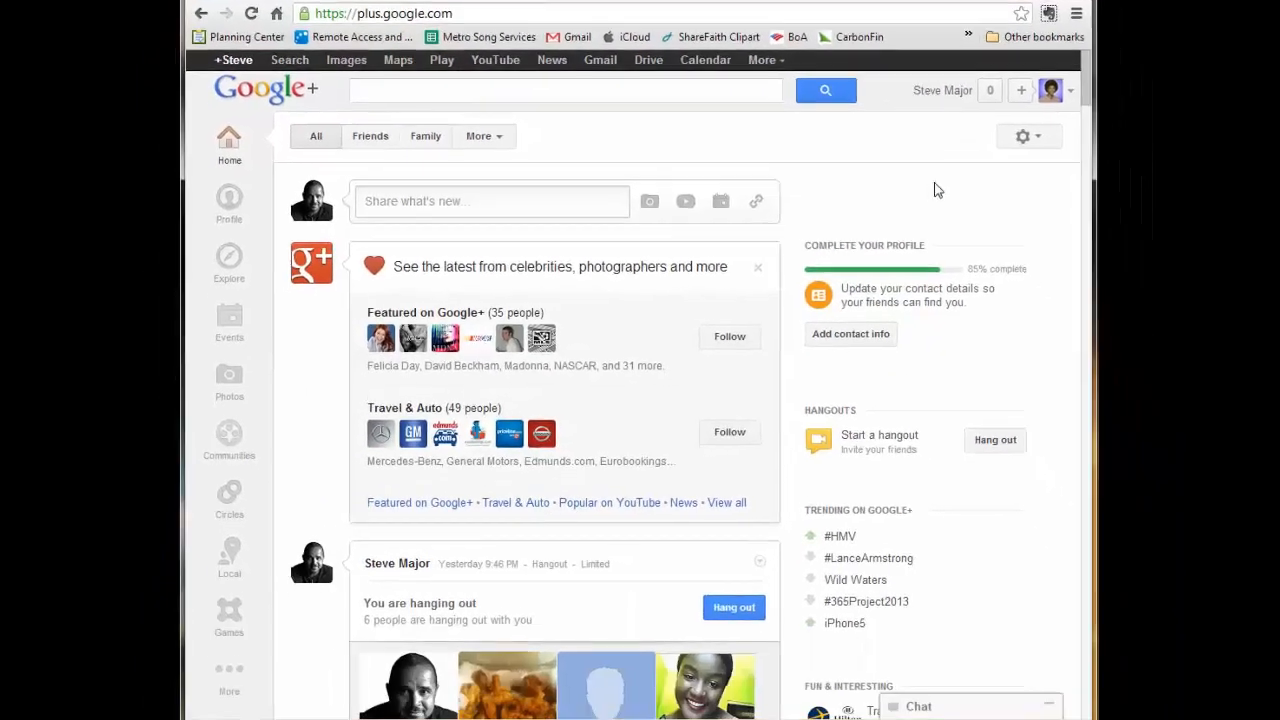
{"action": "scroll", "scroll_direction": "down", "scroll_amount": 3}
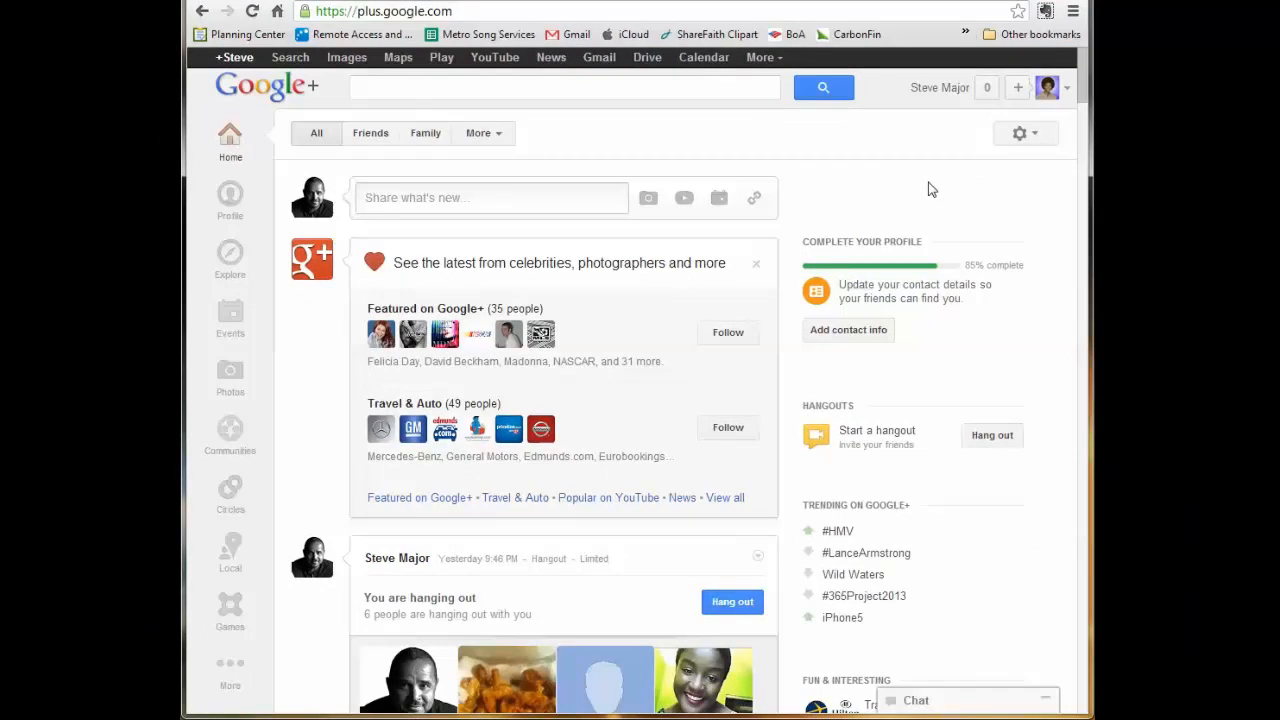
{"action": "mouse_move", "coordinate": [716, 138]}
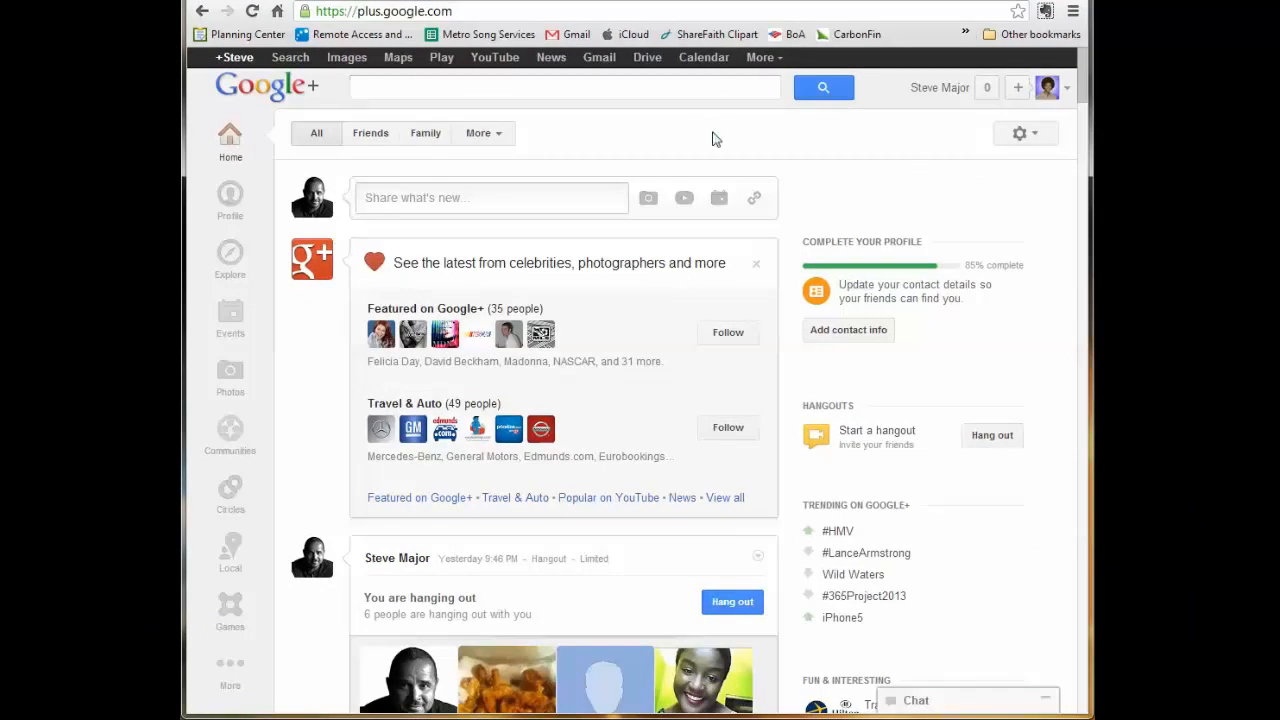
{"action": "mouse_move", "coordinate": [184, 660]}
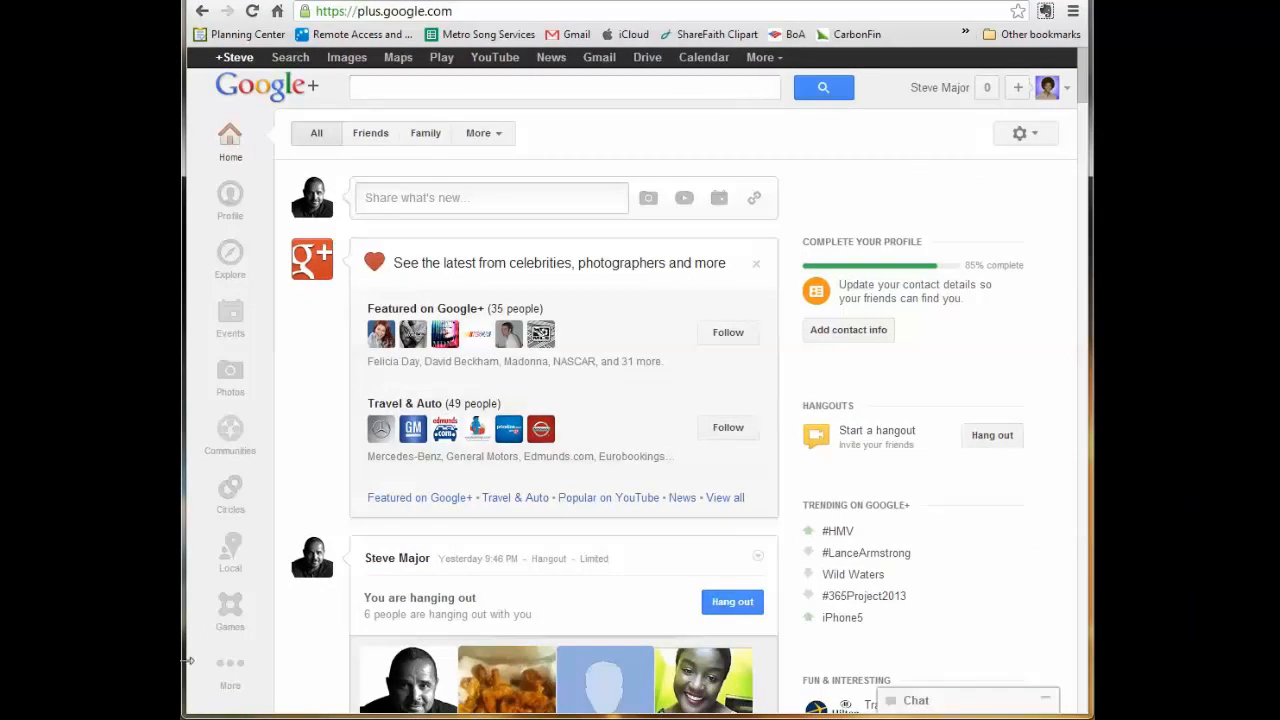
{"action": "left_click", "coordinate": [230, 670]}
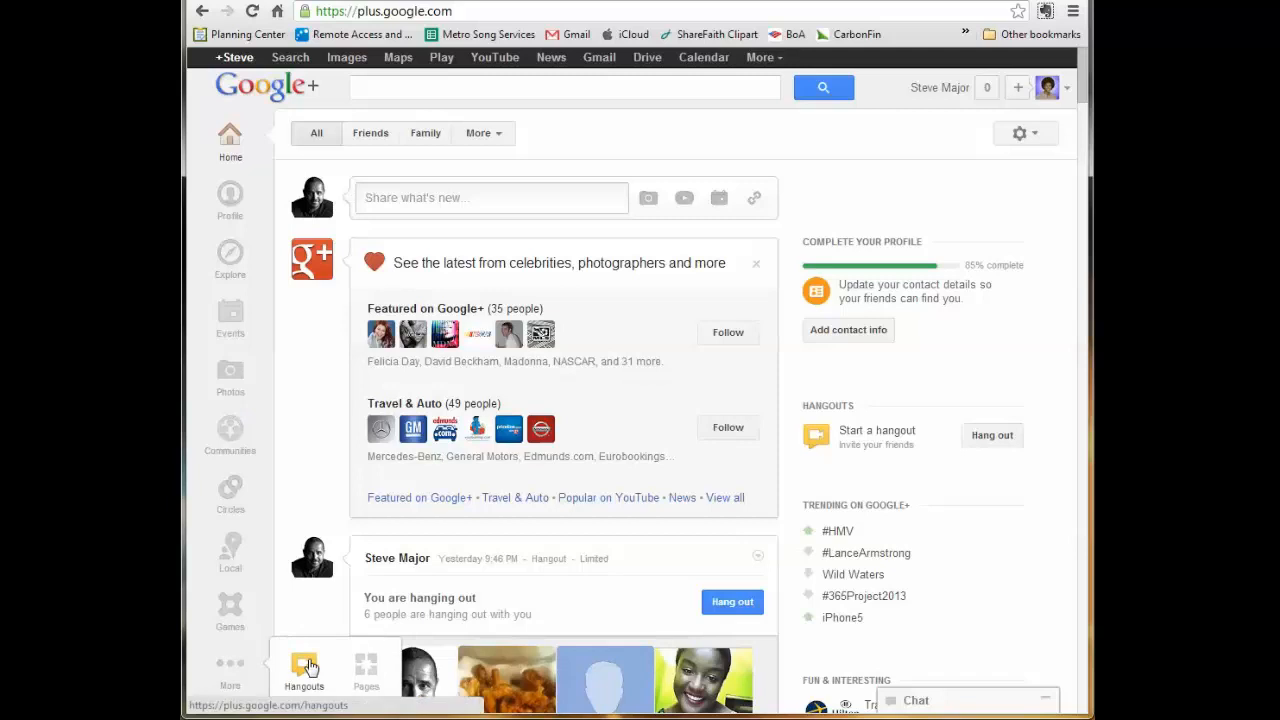
- From the Hangouts page, reach the Google+ Settings page via the gear menu
{"action": "left_click", "coordinate": [304, 664]}
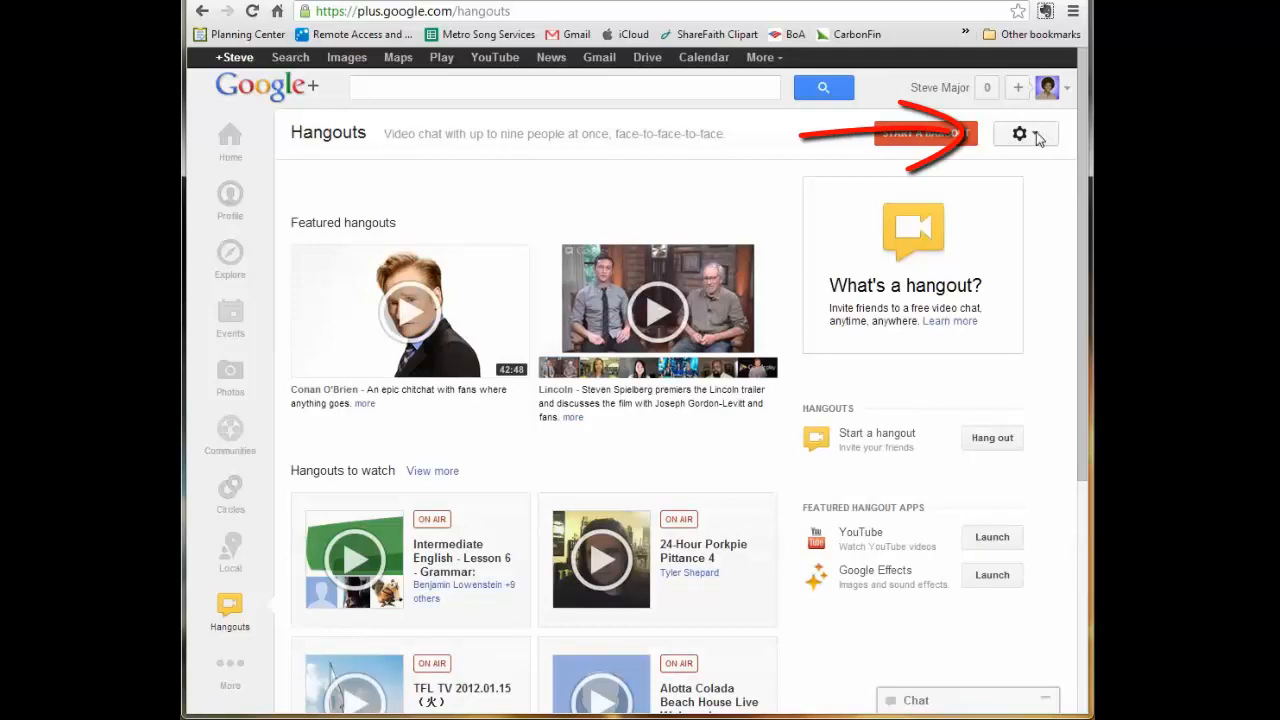
{"action": "left_click", "coordinate": [1018, 132]}
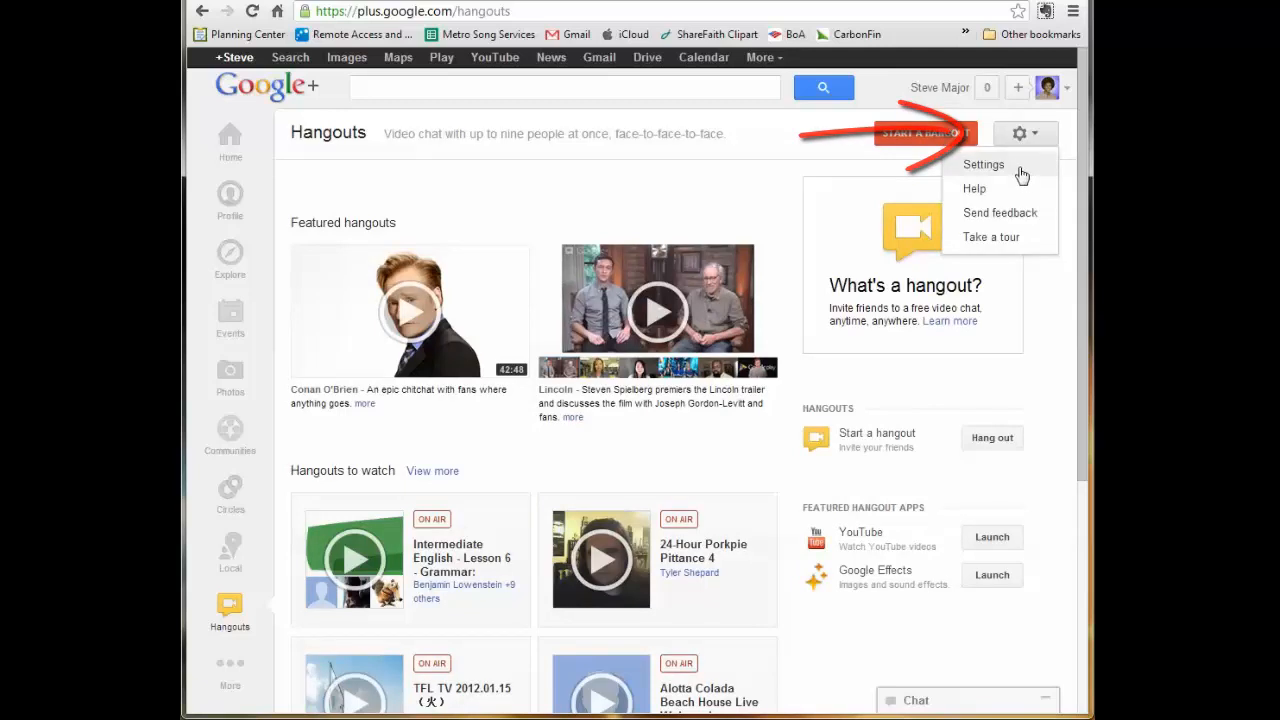
{"action": "left_click", "coordinate": [984, 164]}
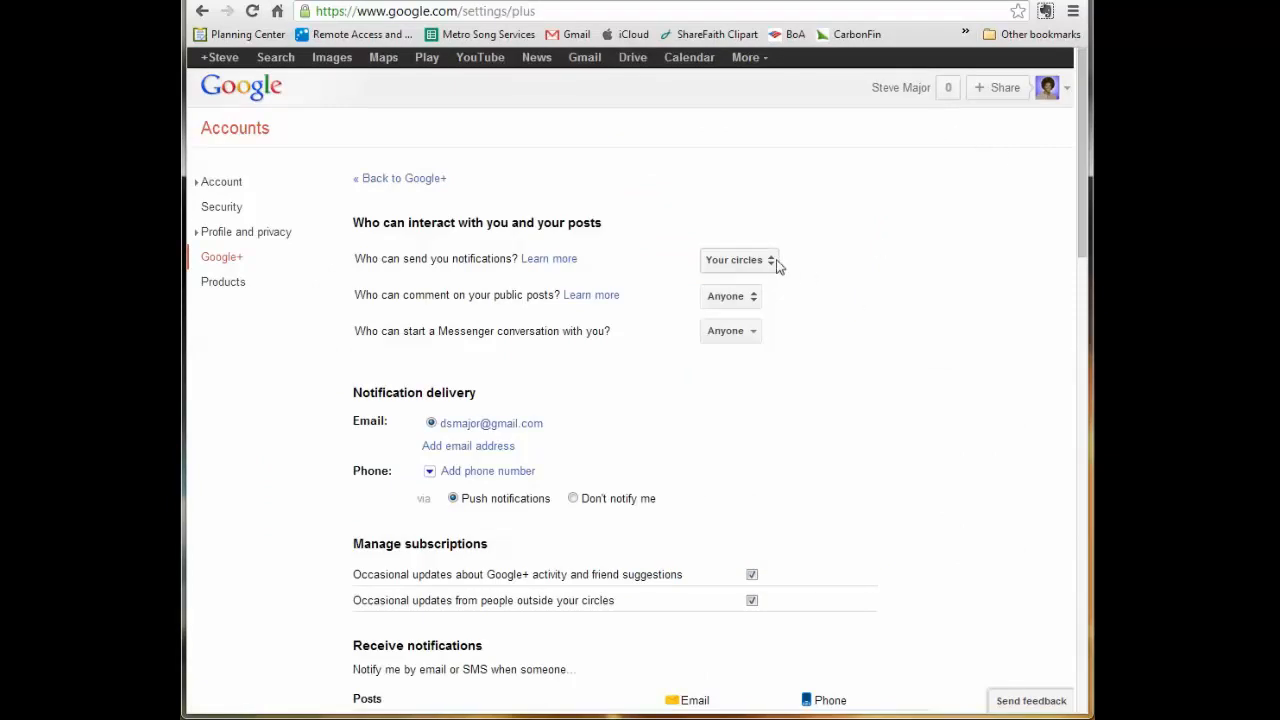
- Limit both notifications and Messenger conversations to Your circles
{"action": "left_click", "coordinate": [738, 260]}
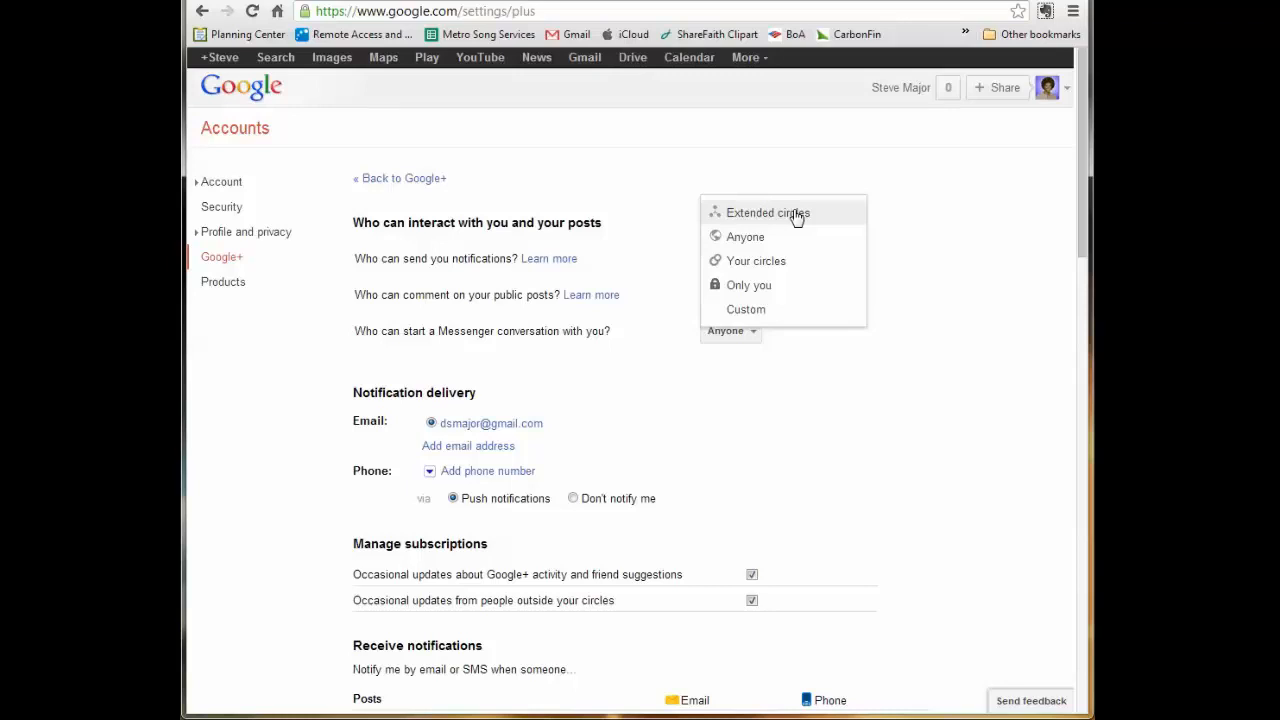
{"action": "mouse_move", "coordinate": [736, 236]}
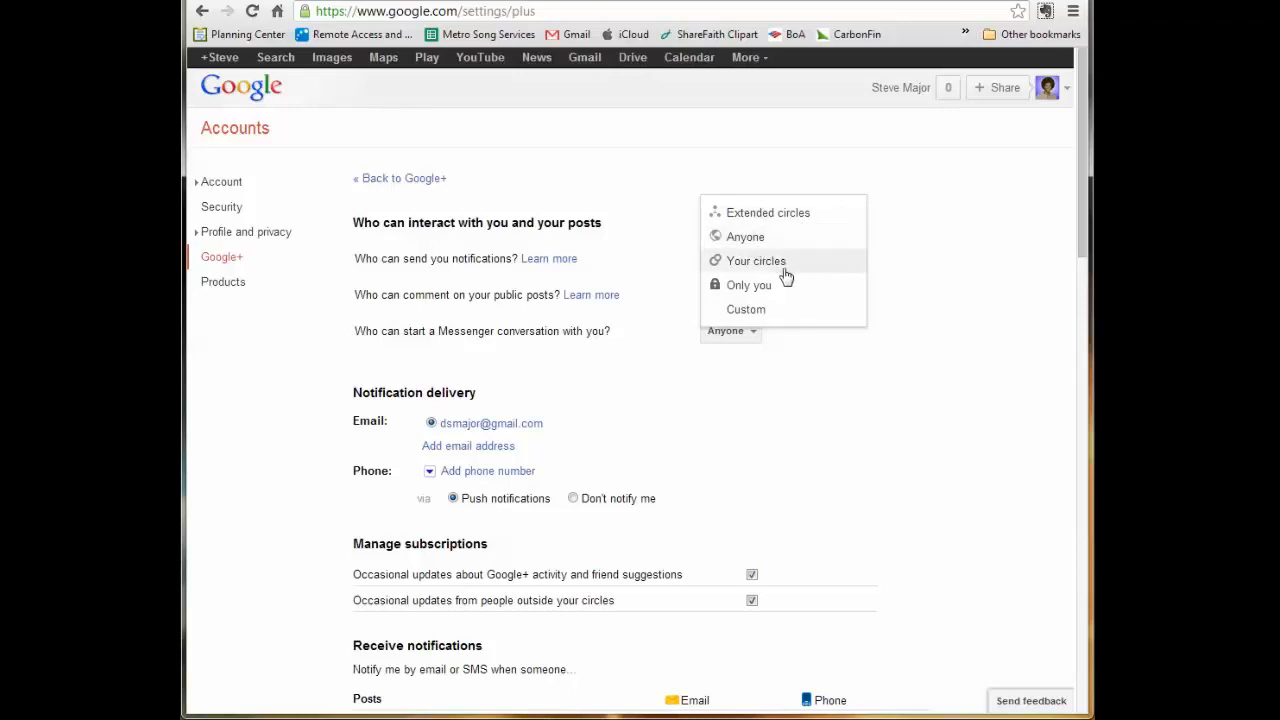
{"action": "mouse_move", "coordinate": [788, 272]}
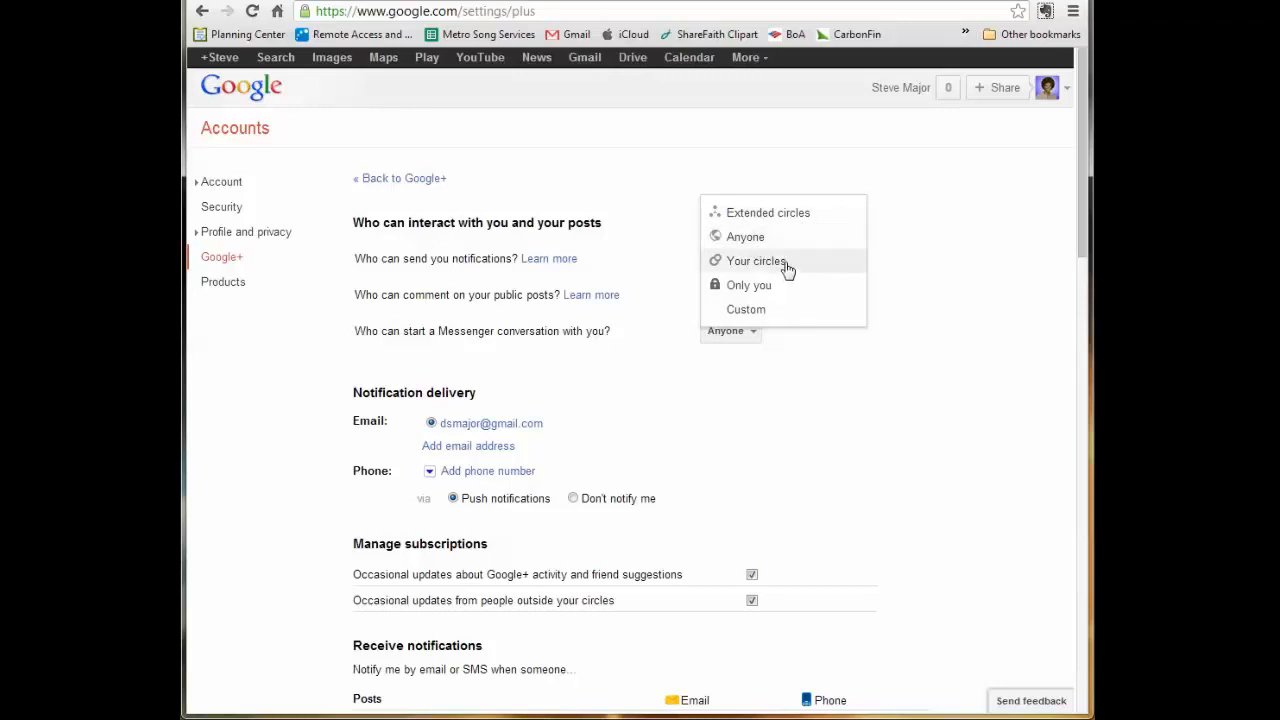
{"action": "left_click", "coordinate": [756, 260]}
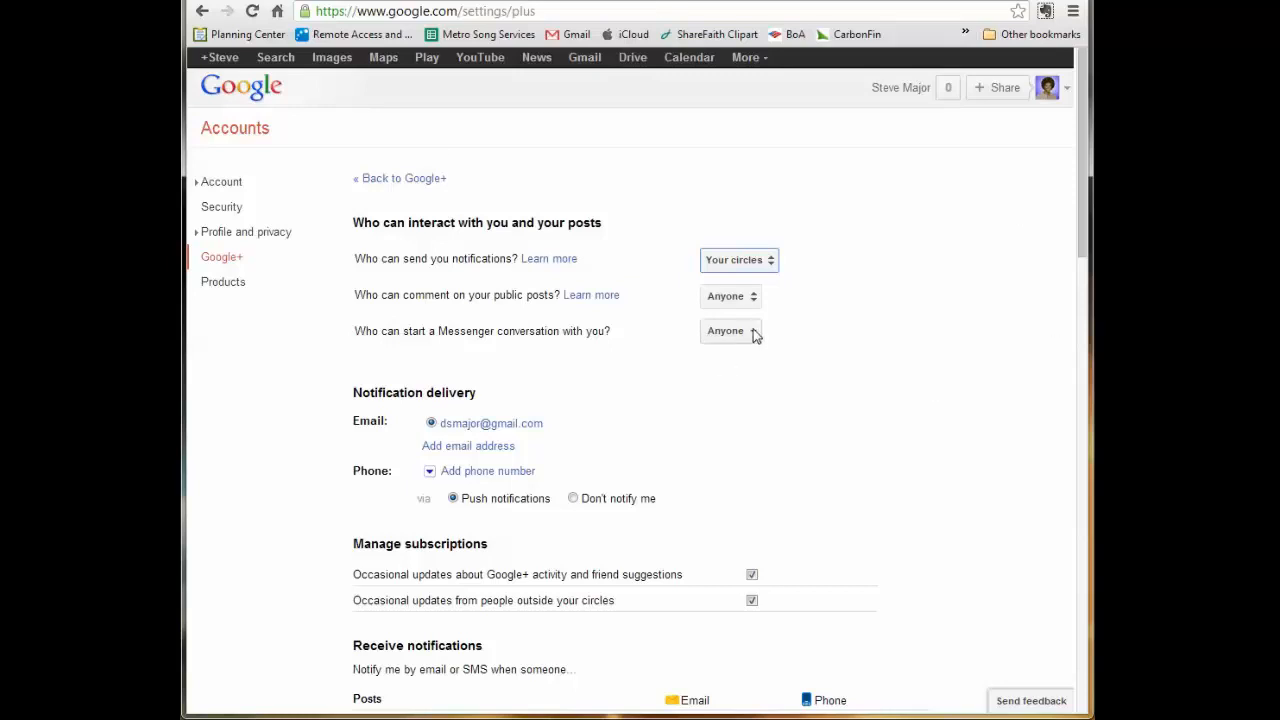
{"action": "left_click", "coordinate": [730, 332]}
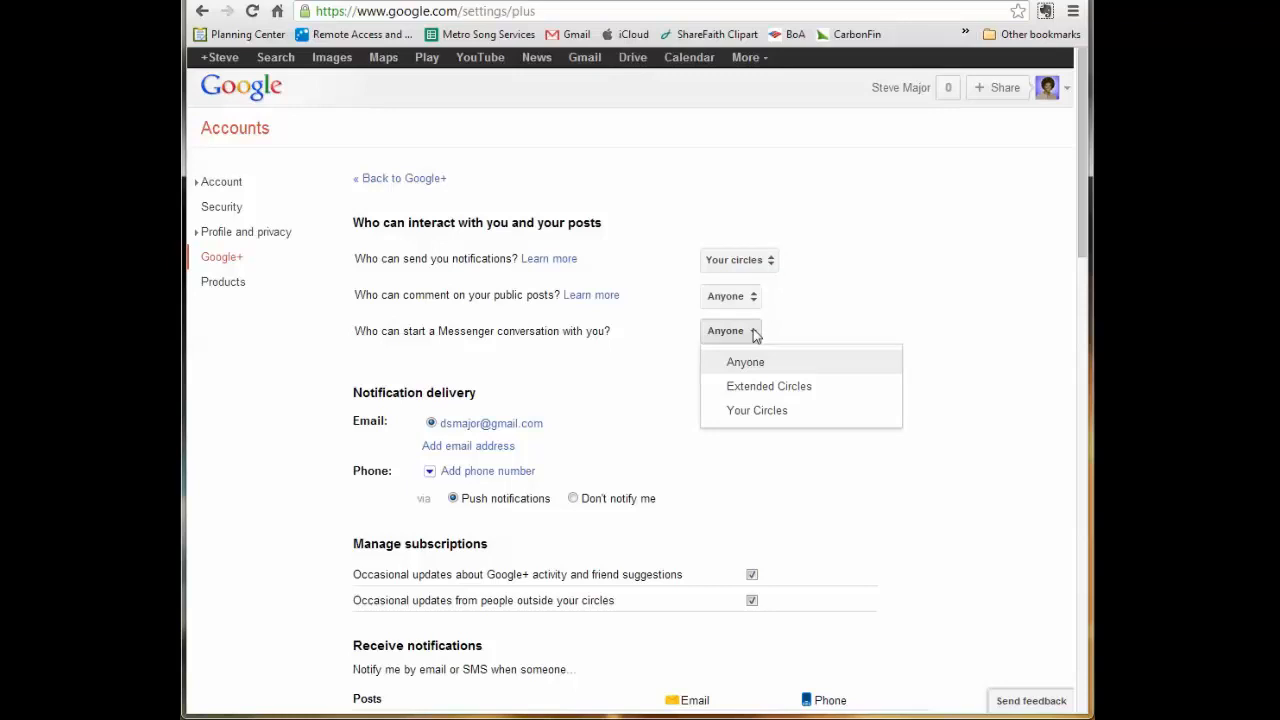
{"action": "left_click", "coordinate": [756, 410]}
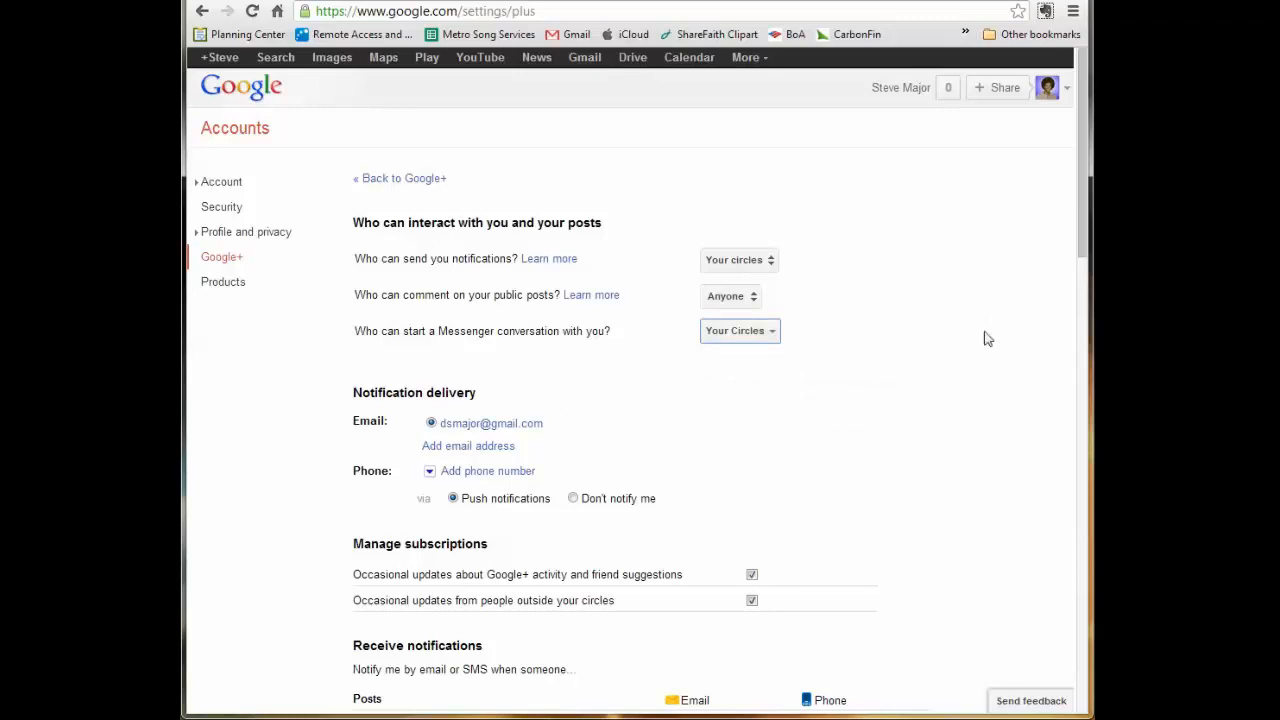
{"action": "scroll", "scroll_direction": "down", "scroll_amount": 3}
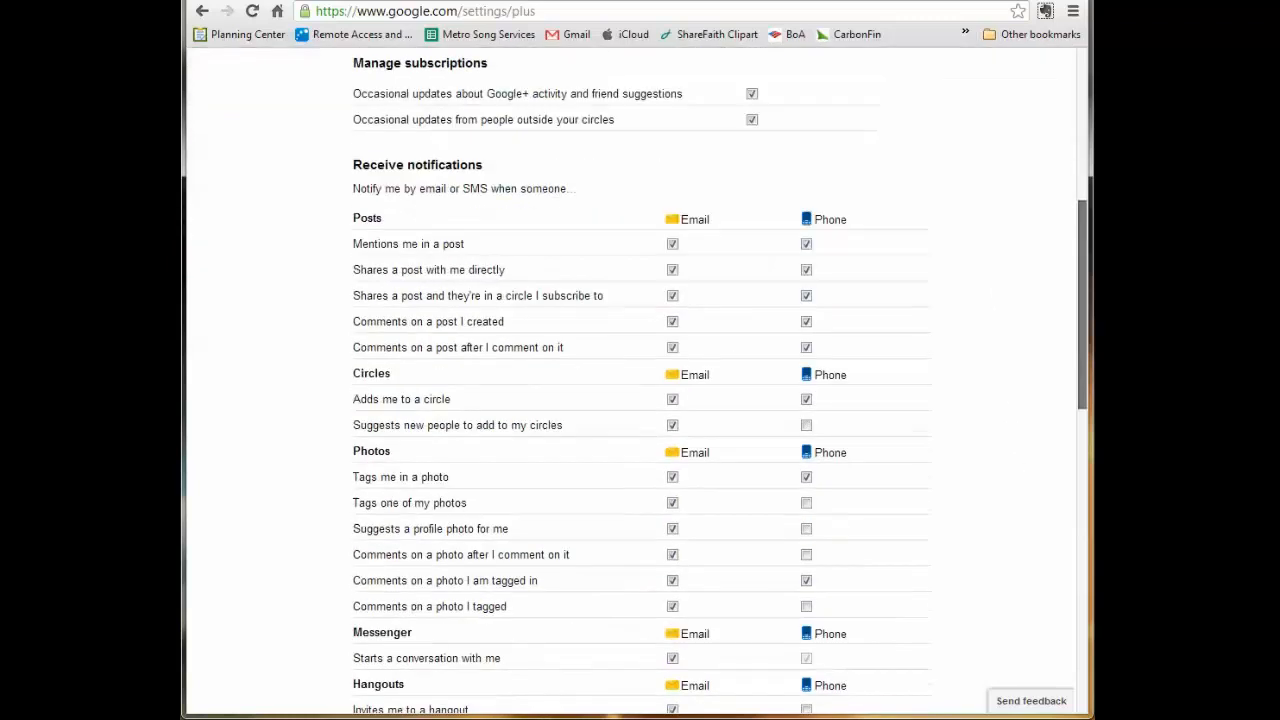
{"action": "scroll", "scroll_direction": "down", "scroll_amount": 3}
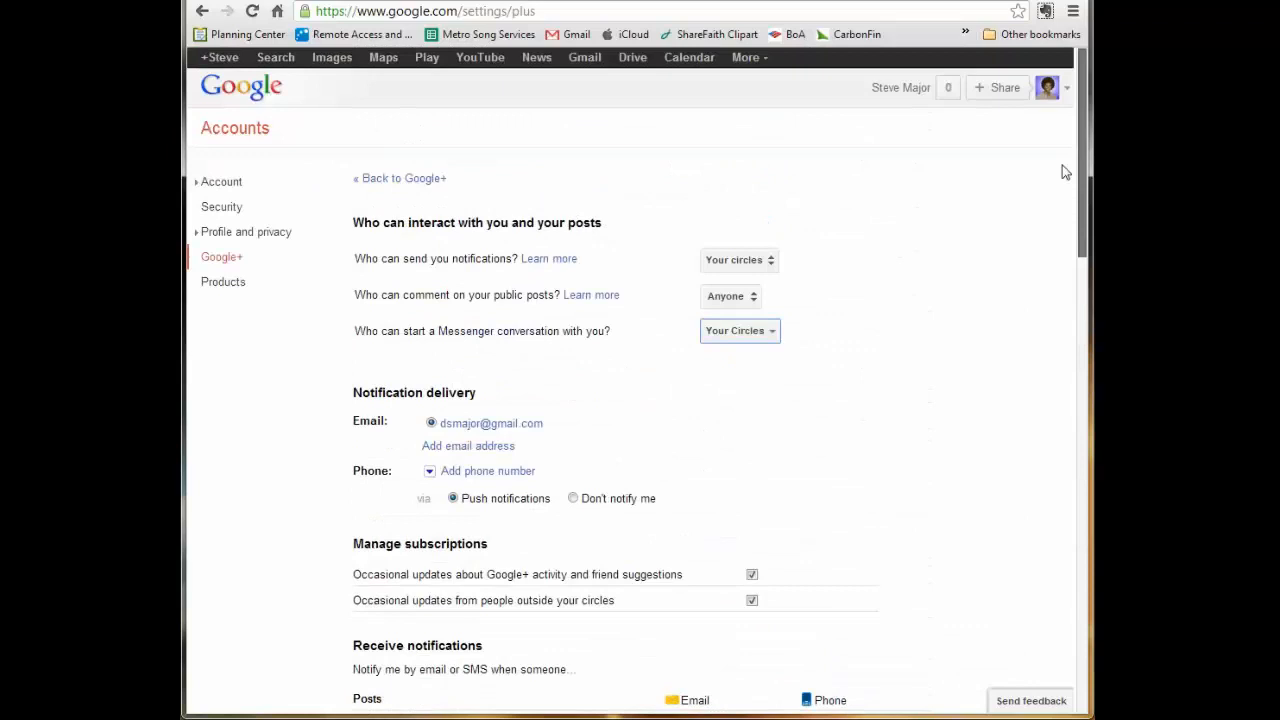
{"action": "mouse_move", "coordinate": [836, 264]}
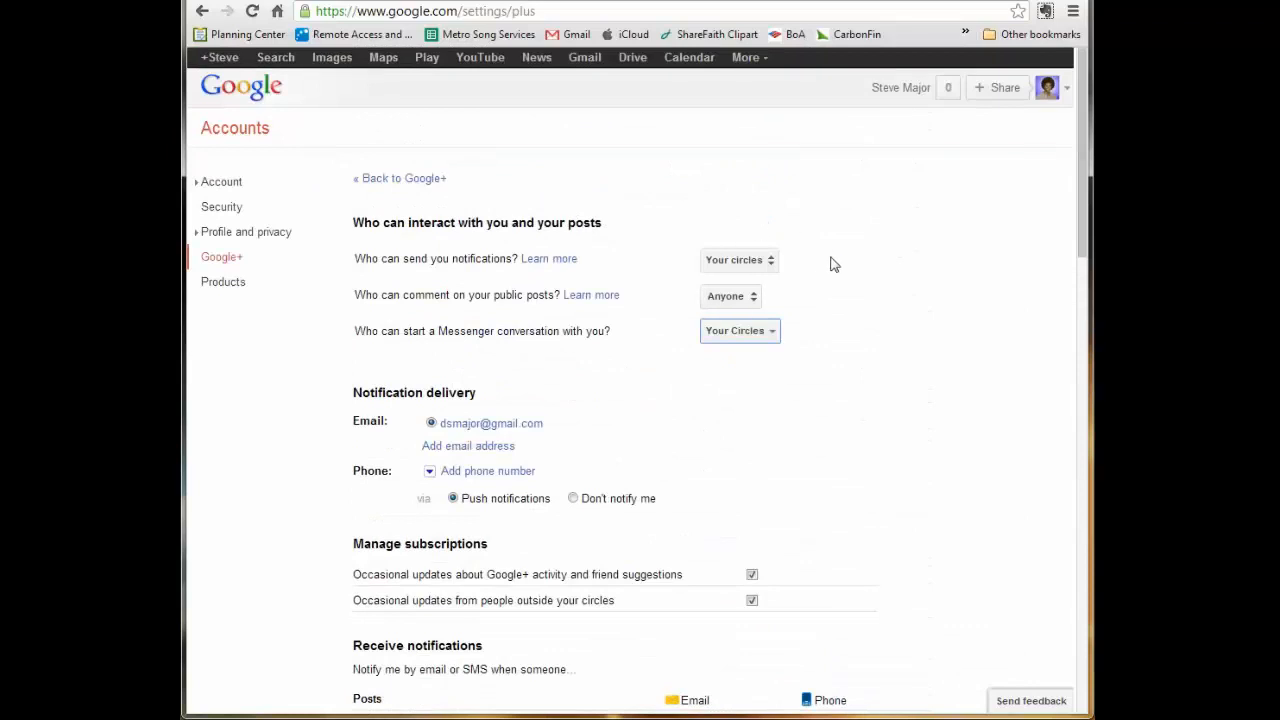
{"action": "mouse_move", "coordinate": [650, 348]}
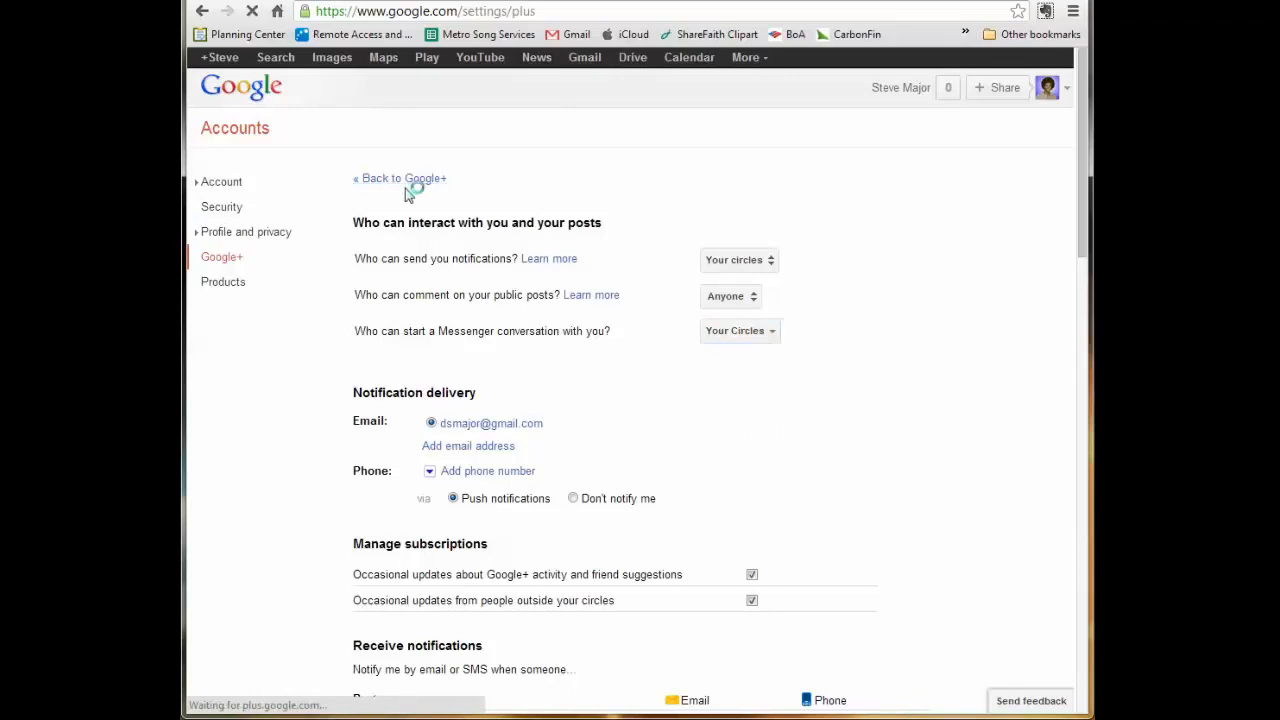
{"action": "left_click", "coordinate": [400, 178]}
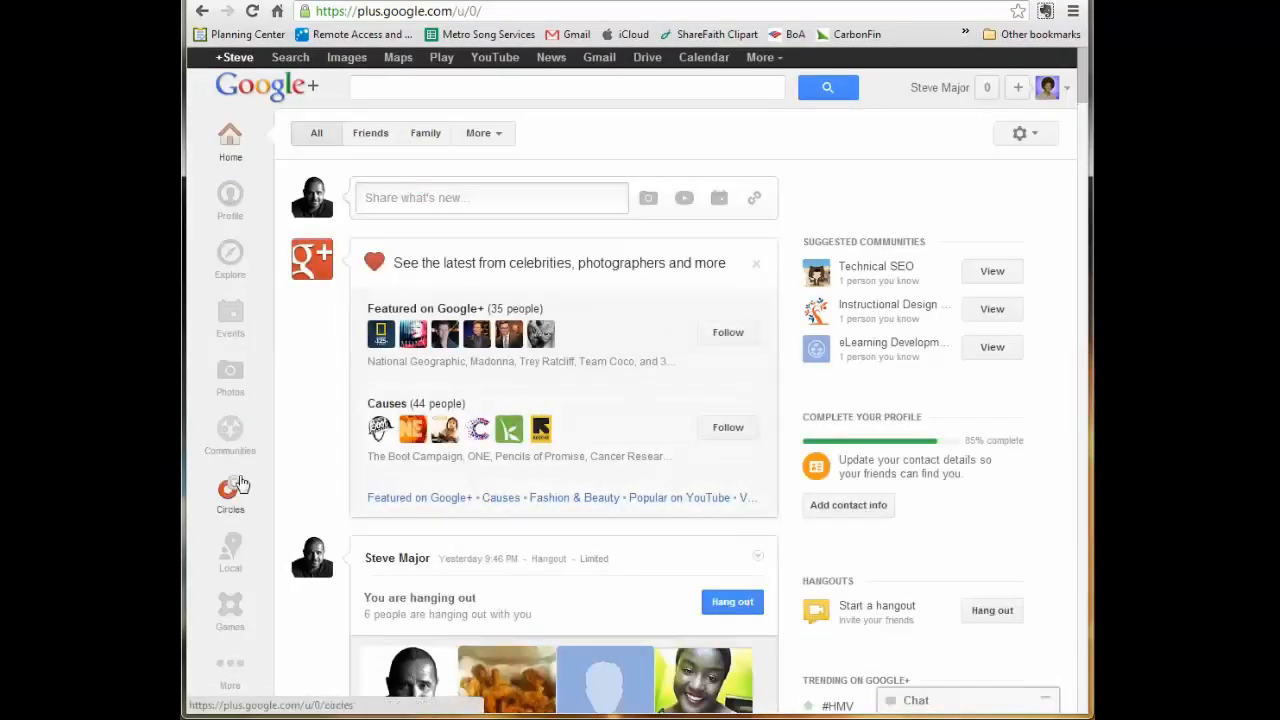
{"action": "left_click", "coordinate": [230, 486]}
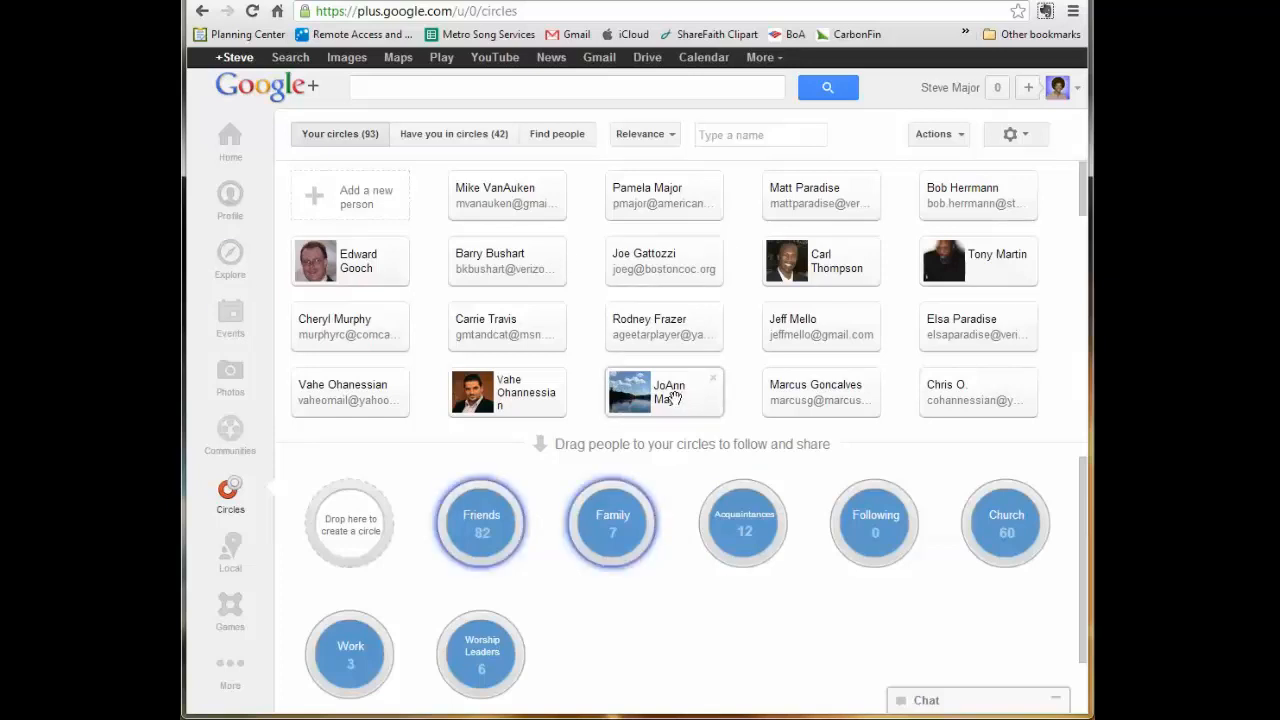
{"action": "left_click_drag", "start_coordinate": [664, 390], "coordinate": [350, 522]}
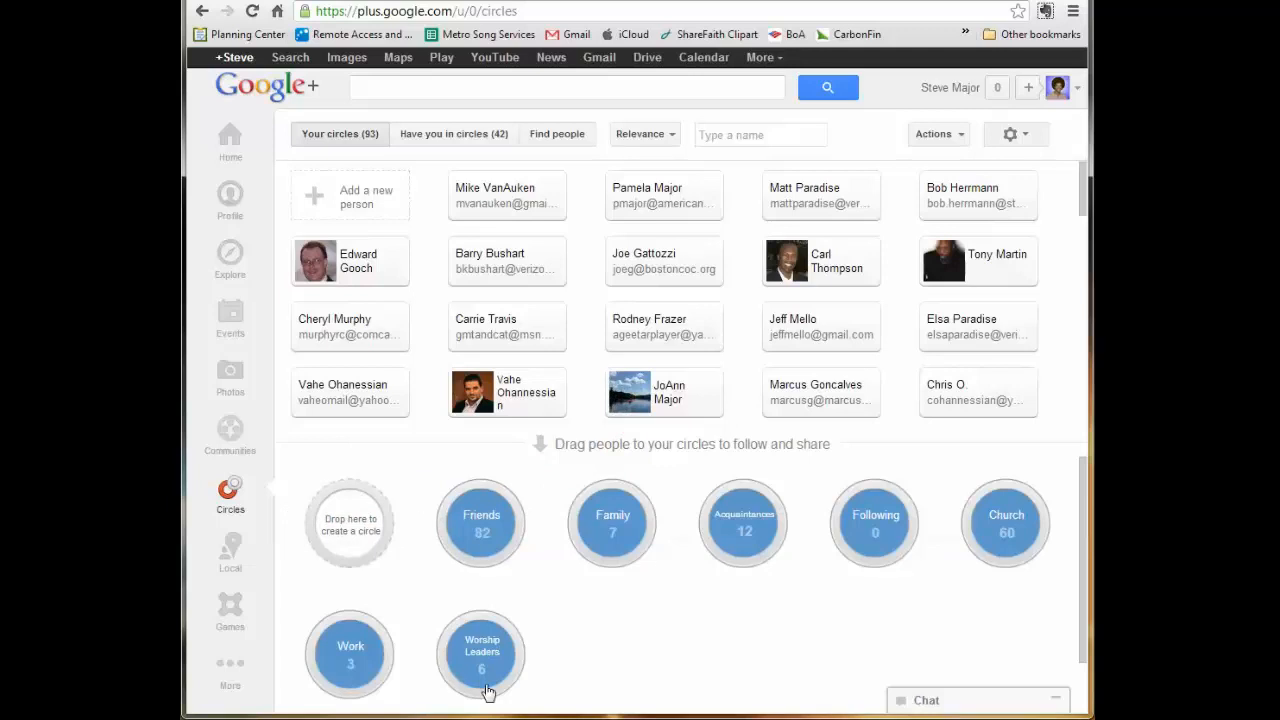
{"action": "mouse_move", "coordinate": [480, 652]}
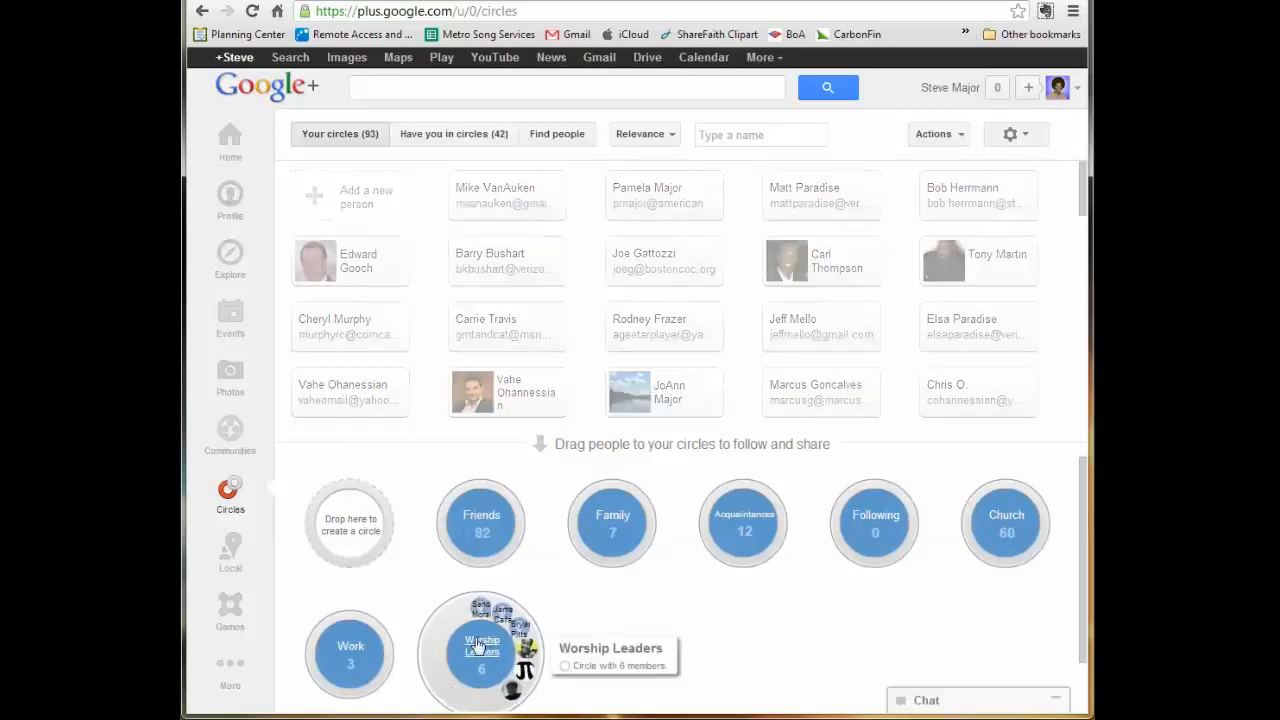
{"action": "mouse_move", "coordinate": [480, 586]}
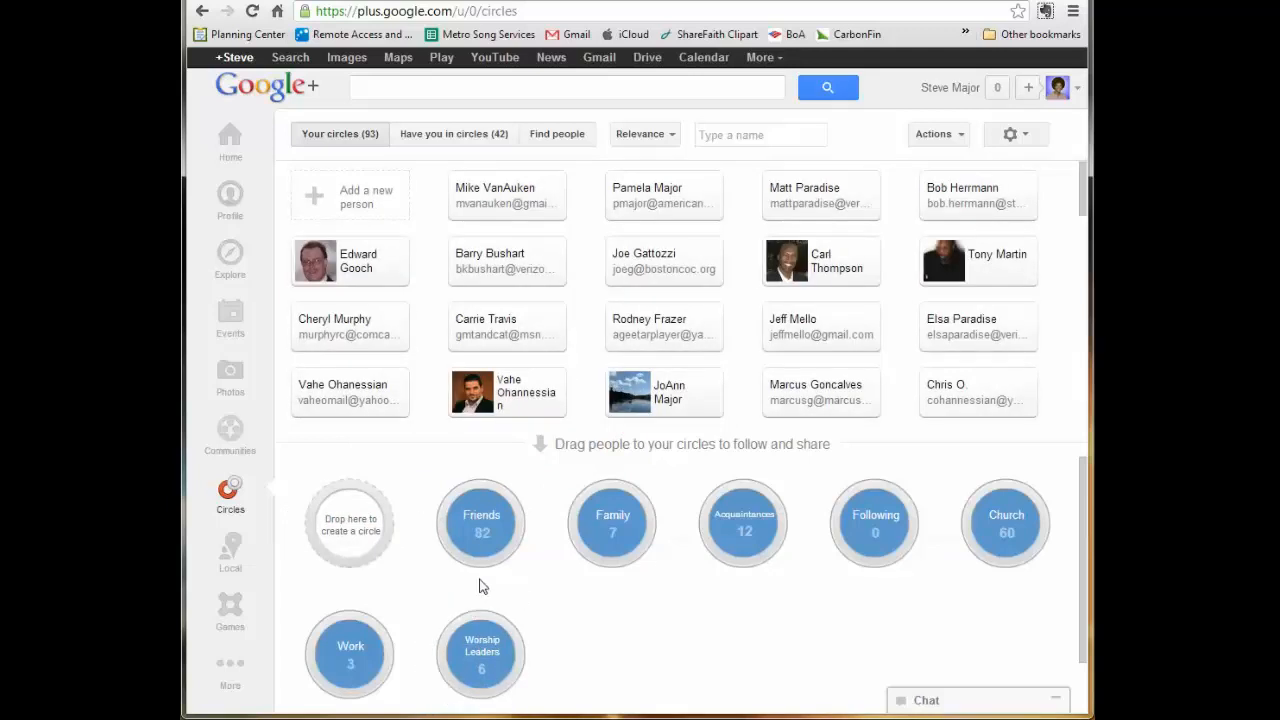
{"action": "mouse_move", "coordinate": [464, 612]}
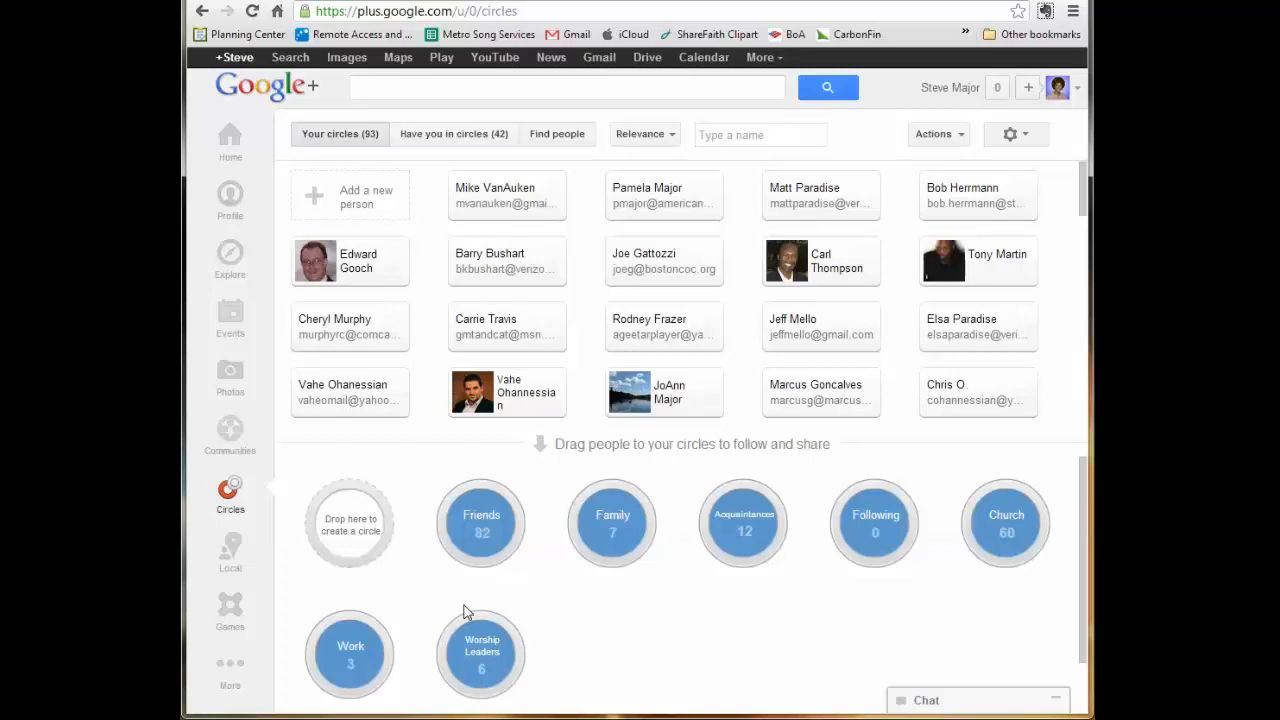
{"action": "mouse_move", "coordinate": [676, 378]}
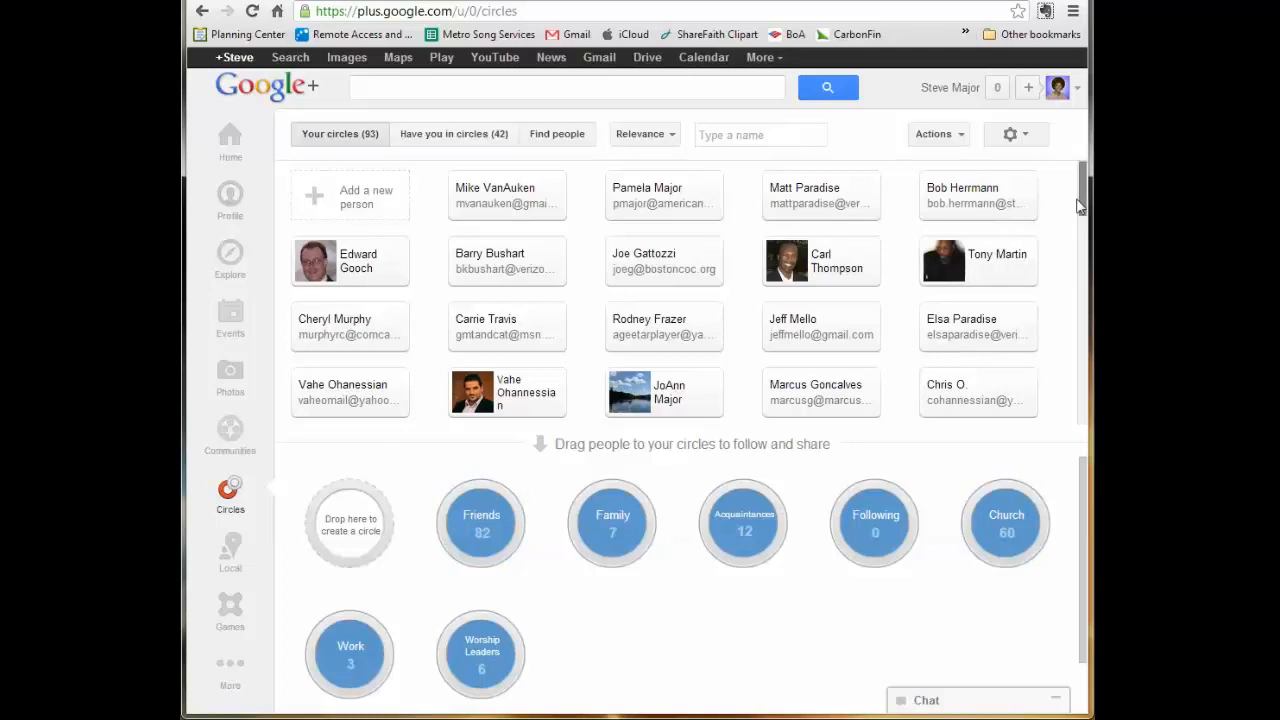
{"action": "scroll", "scroll_direction": "down", "scroll_amount": 3}
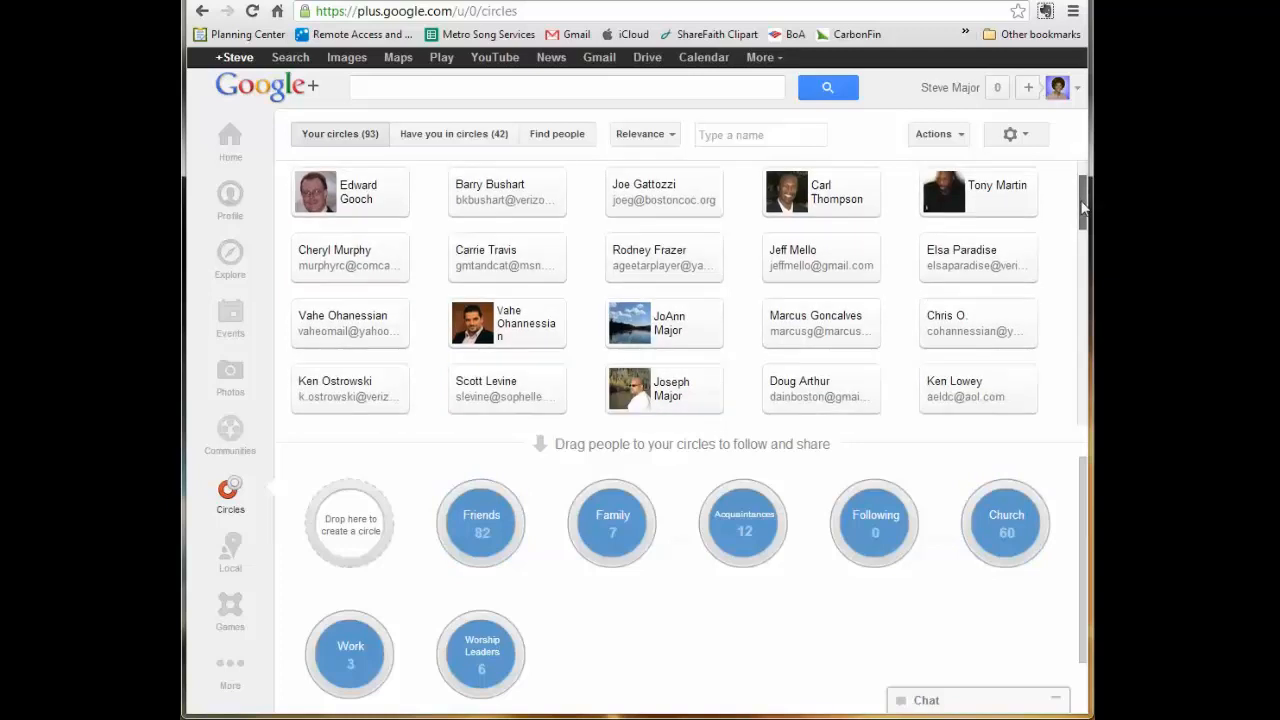
{"action": "scroll", "scroll_direction": "down", "scroll_amount": 3}
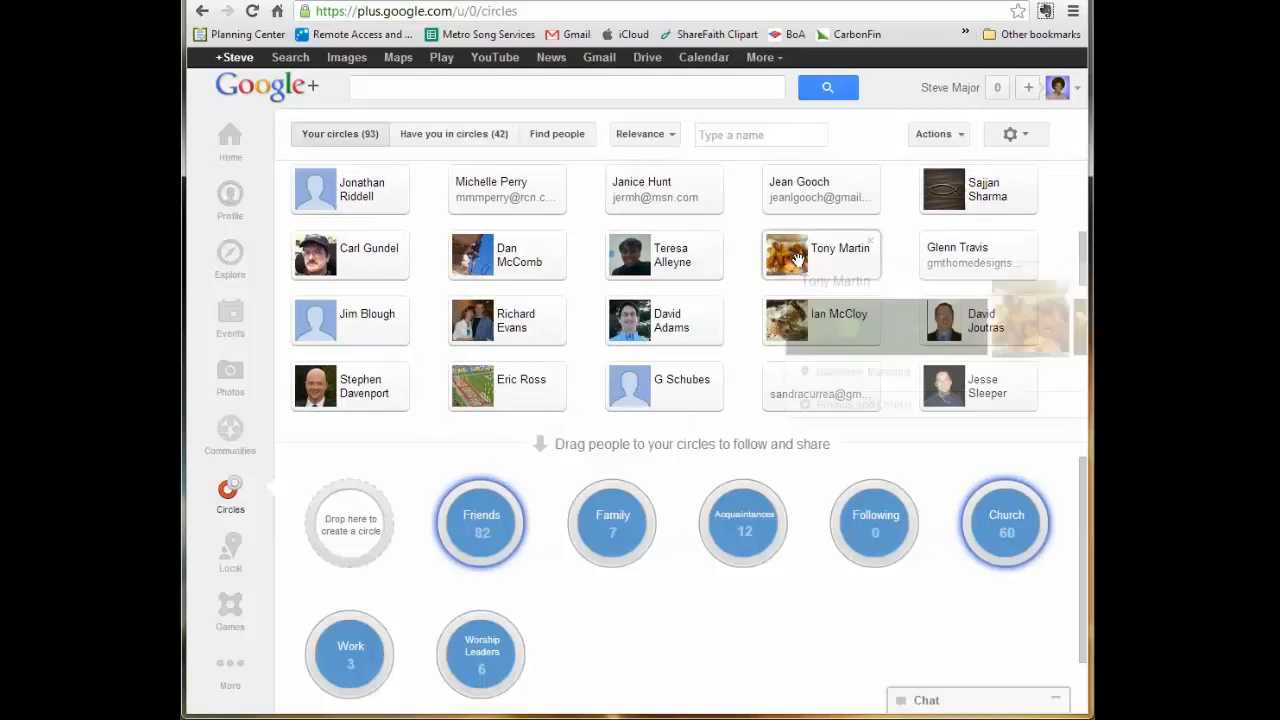
{"action": "mouse_move", "coordinate": [820, 256]}
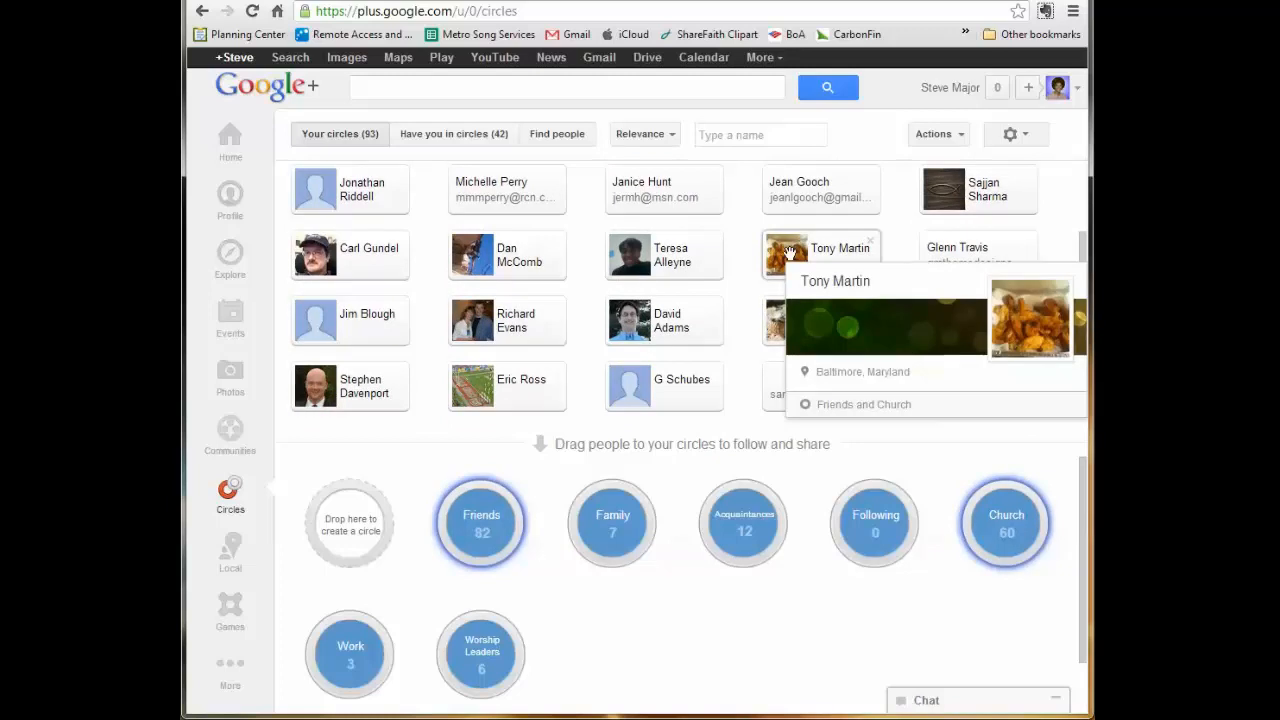
{"action": "left_click_drag", "start_coordinate": [820, 256], "coordinate": [480, 650]}
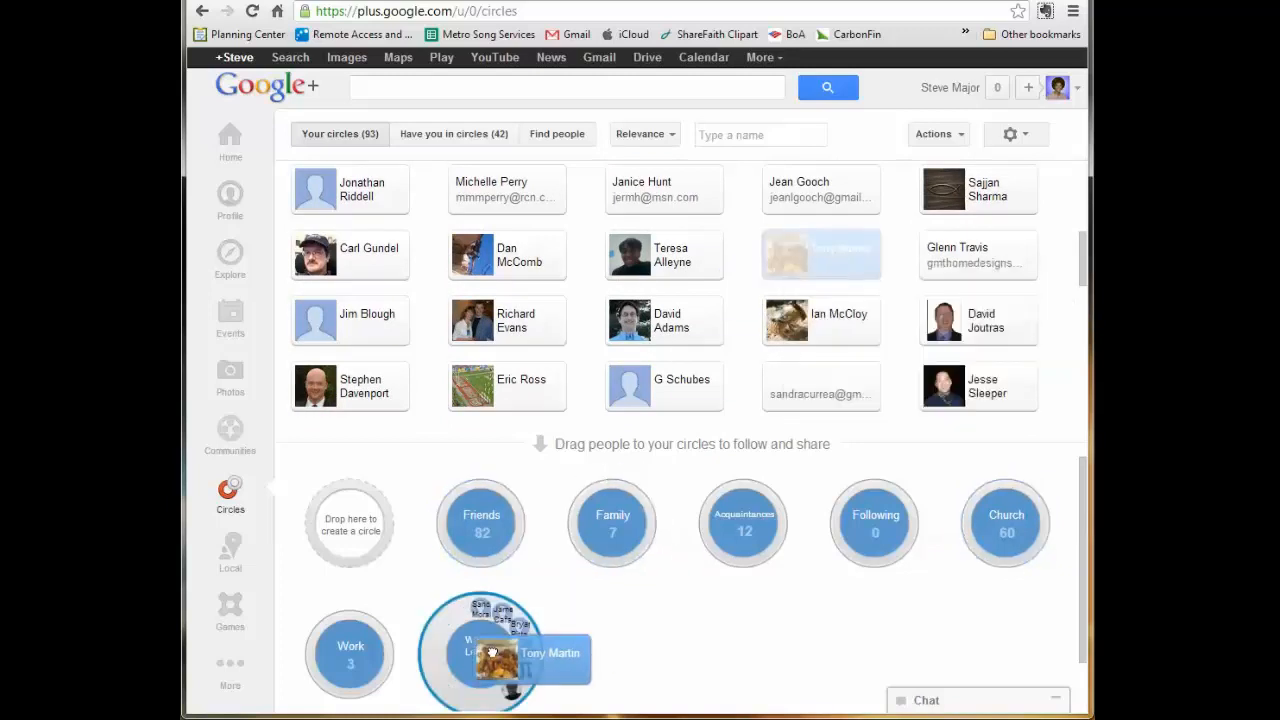
{"action": "left_click_drag", "start_coordinate": [490, 652], "coordinate": [480, 652]}
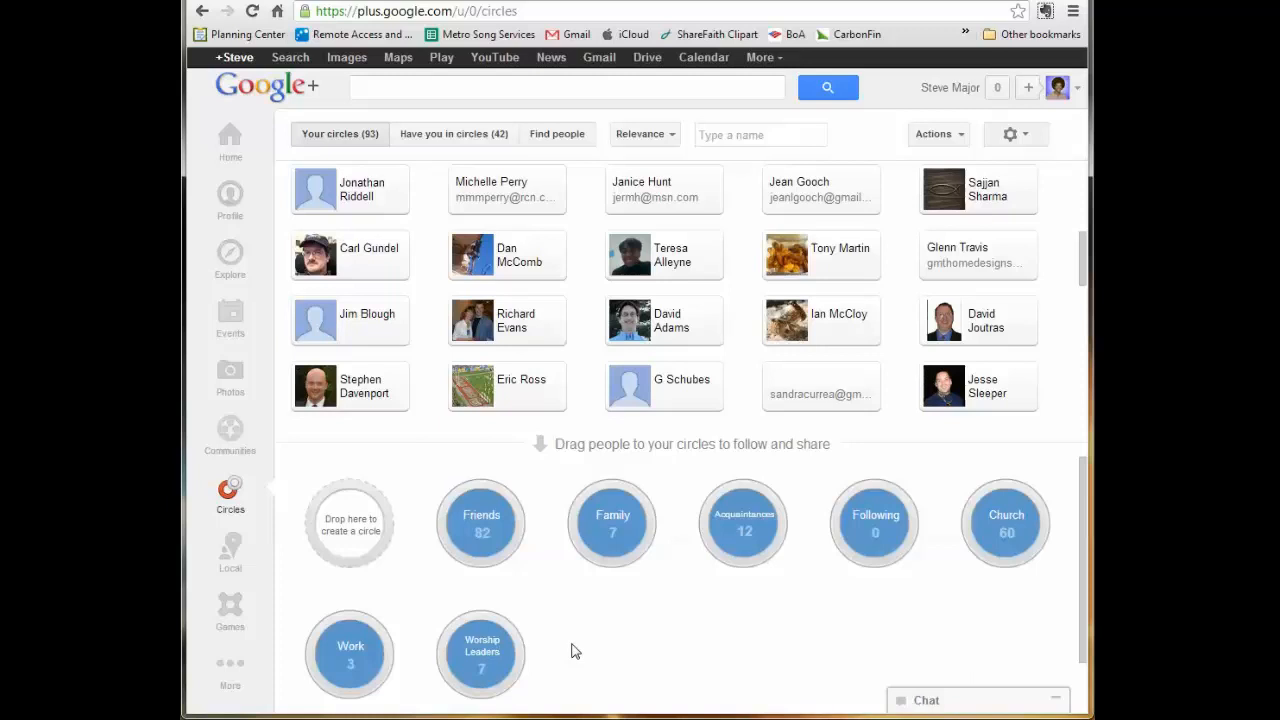
{"action": "mouse_move", "coordinate": [270, 618]}
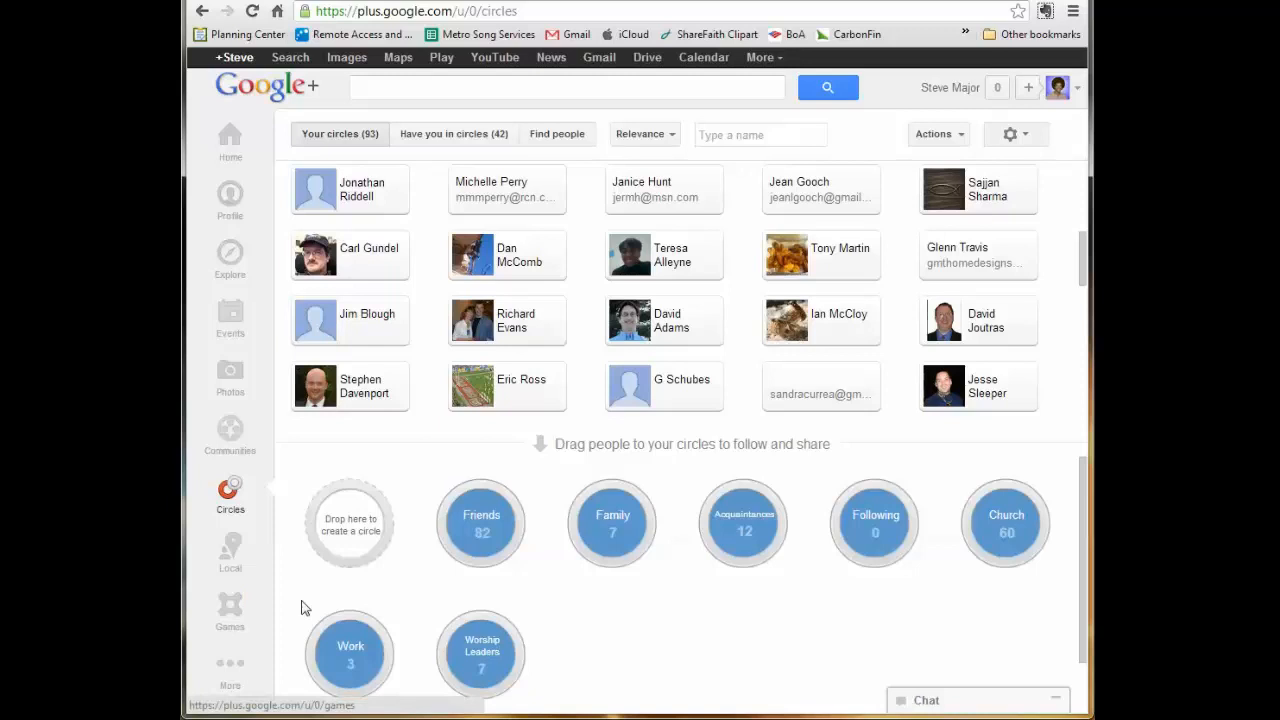
{"action": "mouse_move", "coordinate": [332, 568]}
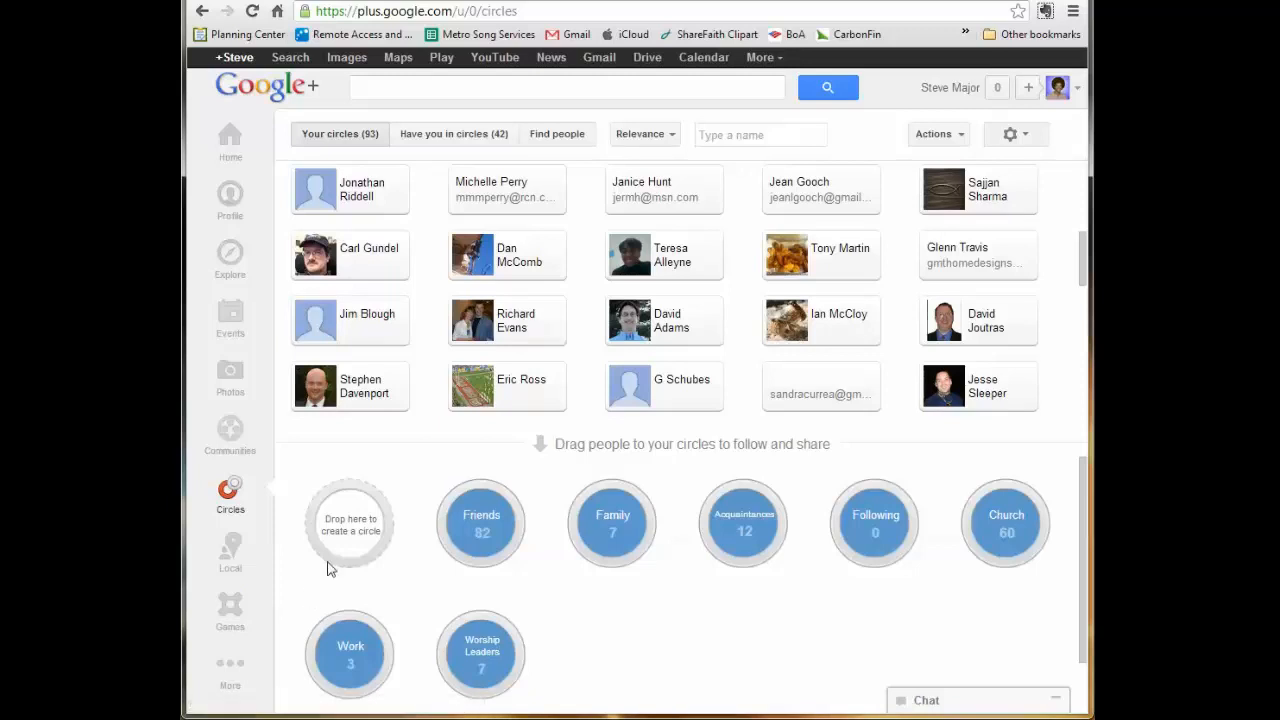
- Reach the Hangouts page through the More item in the left navigation
{"action": "left_click", "coordinate": [230, 664]}
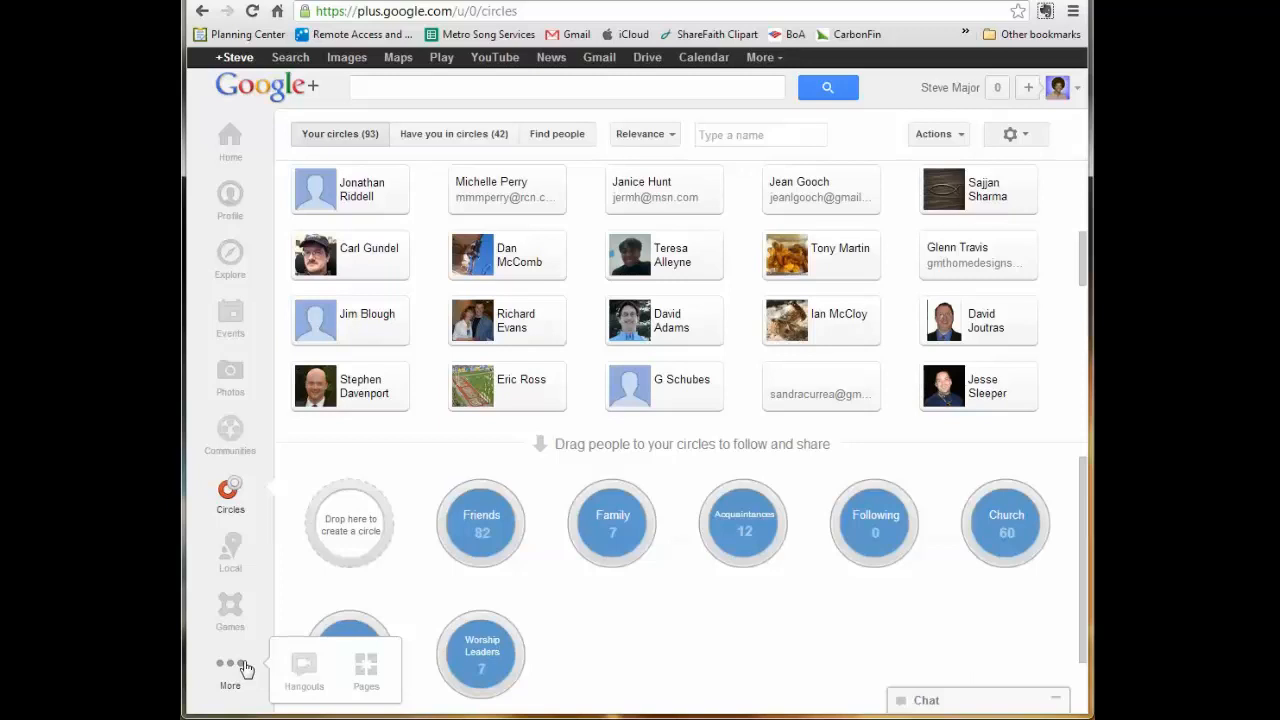
{"action": "mouse_move", "coordinate": [304, 664]}
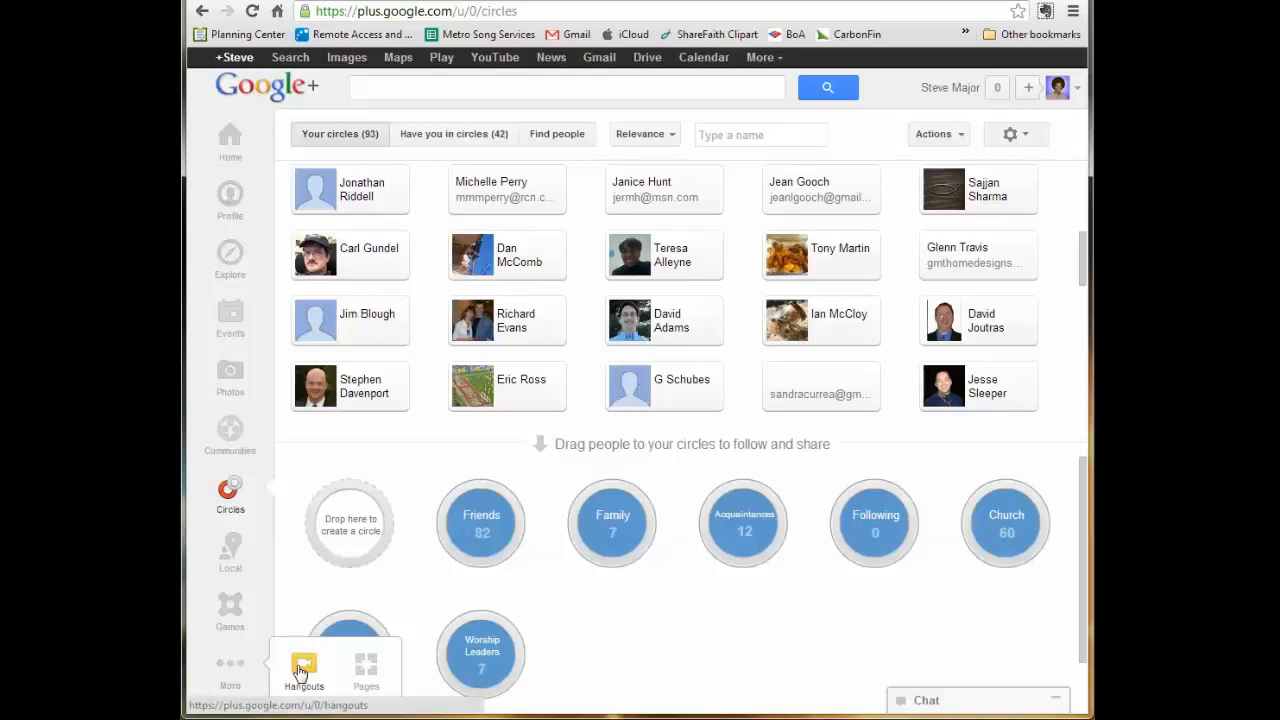
{"action": "left_click", "coordinate": [304, 668]}
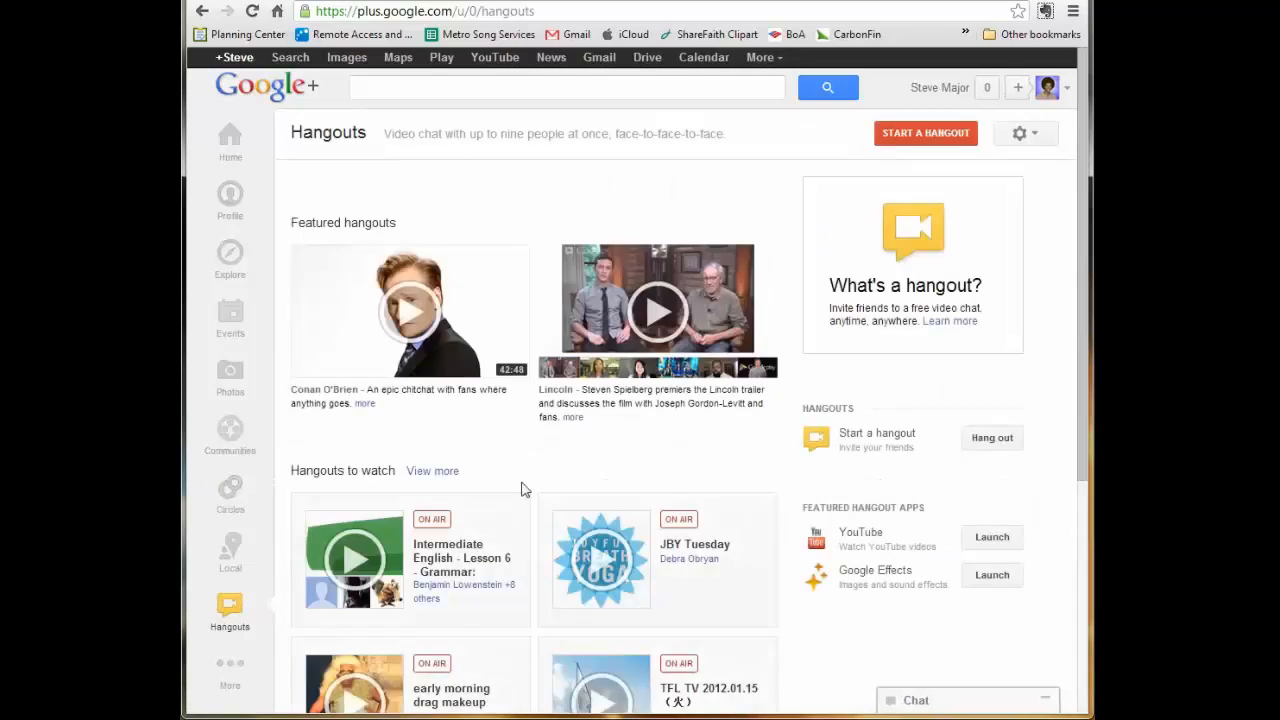
- Start a new hangout, bringing up the Start a Hangout window
{"action": "left_click", "coordinate": [924, 132]}
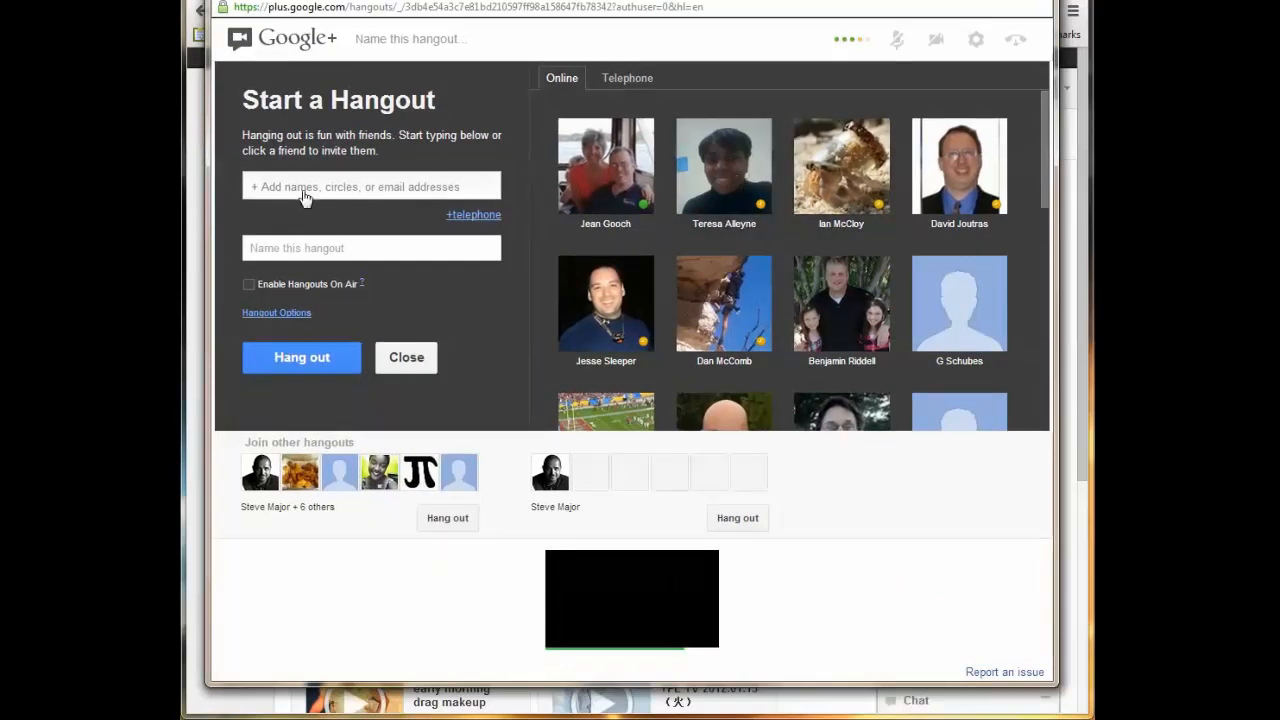
- Add the Worship Leaders circle as a hangout invitee by searching 'wor'
{"action": "left_click", "coordinate": [372, 188]}
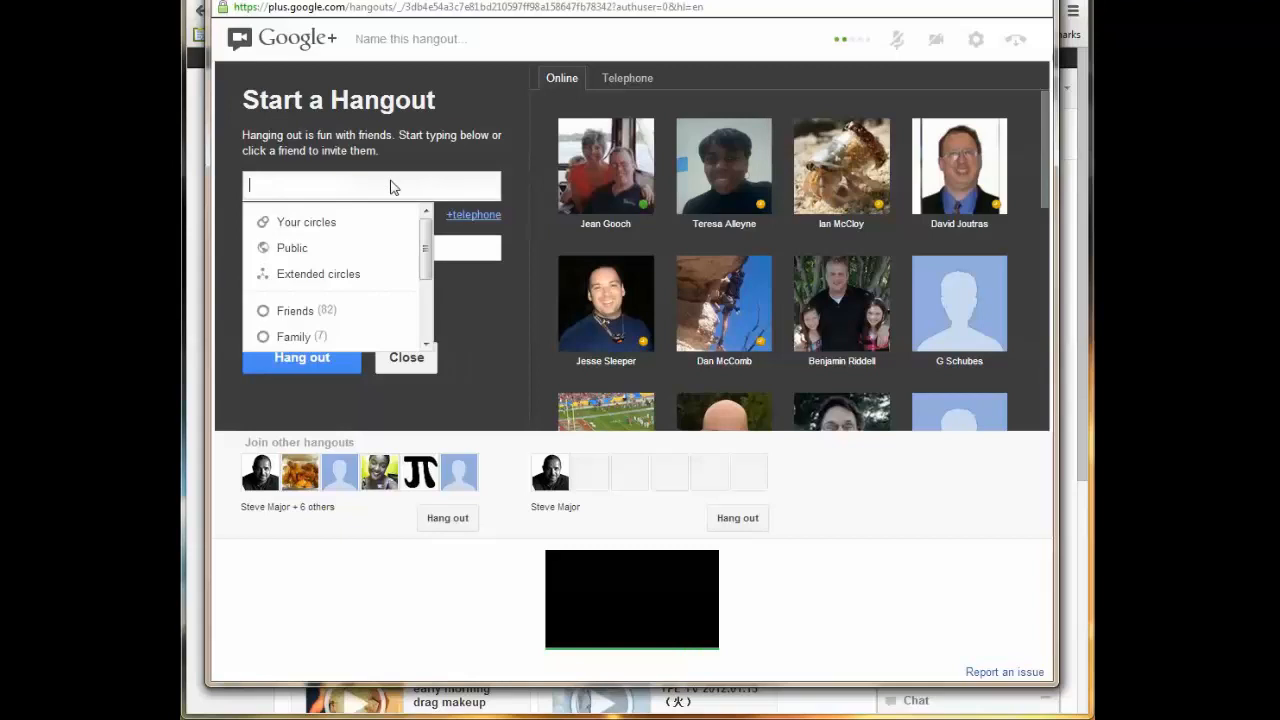
{"action": "type", "text": "worsh"}
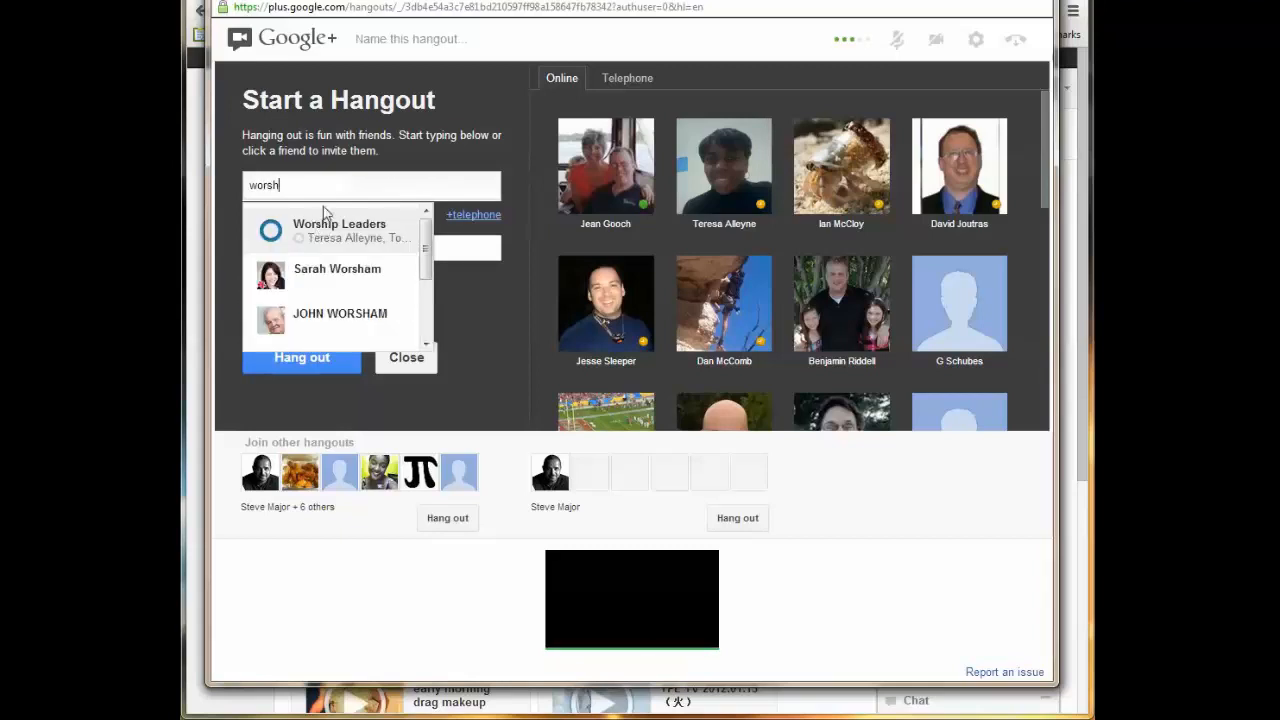
{"action": "left_click", "coordinate": [340, 228]}
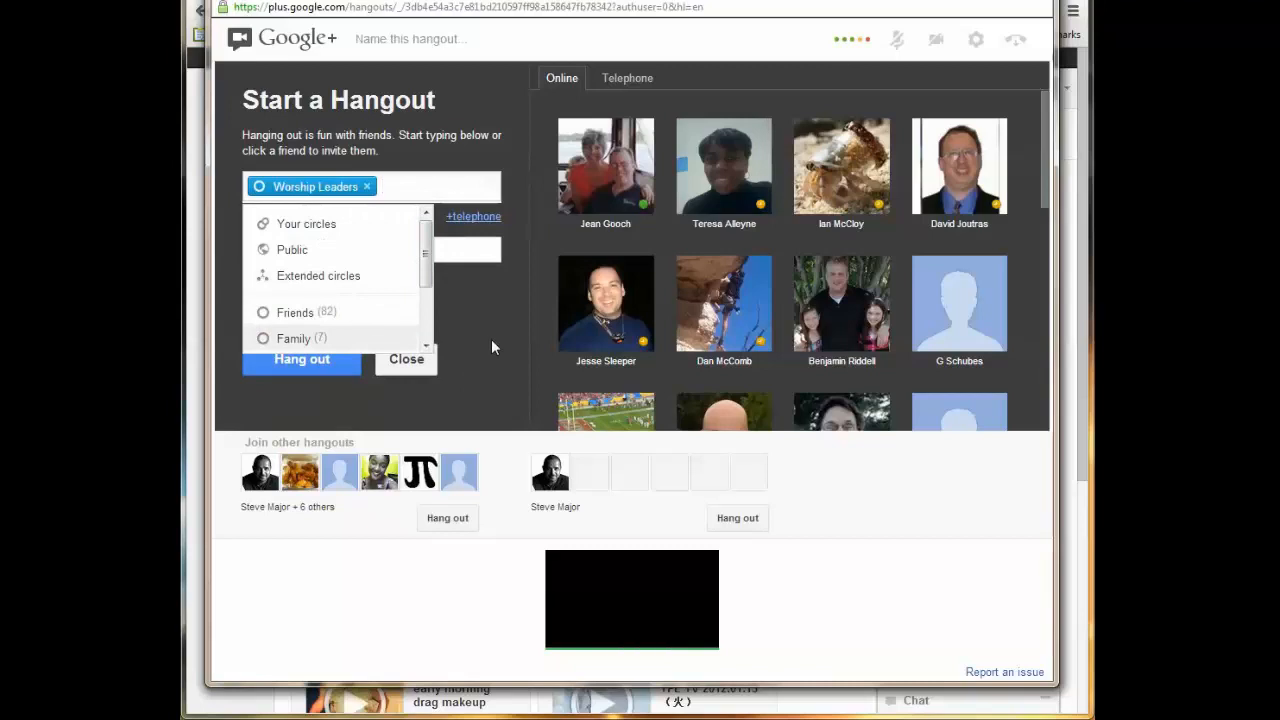